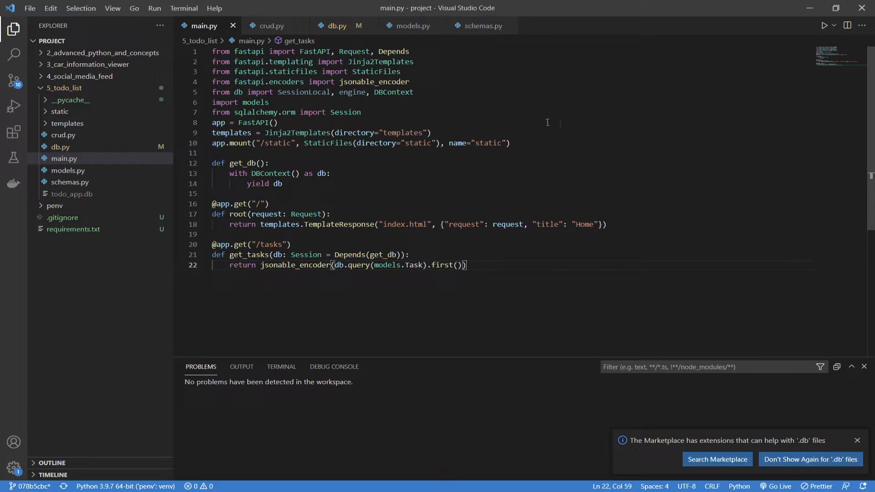
- Review models.py, selecting the relationship line in the User/Task class definitions
click(413, 26)
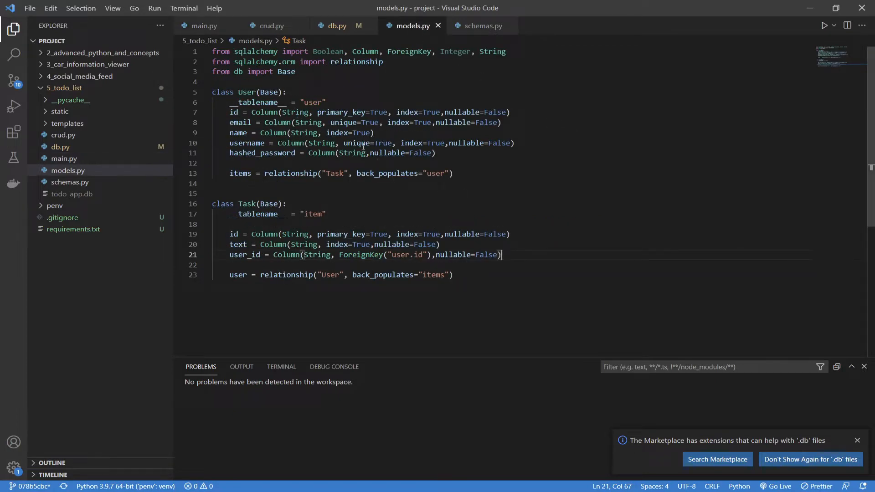
mouse_move(362, 143)
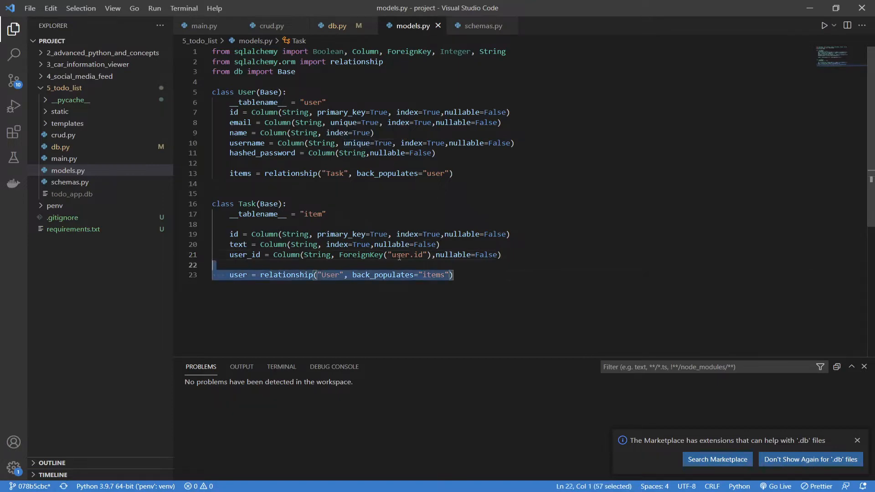
click(464, 275)
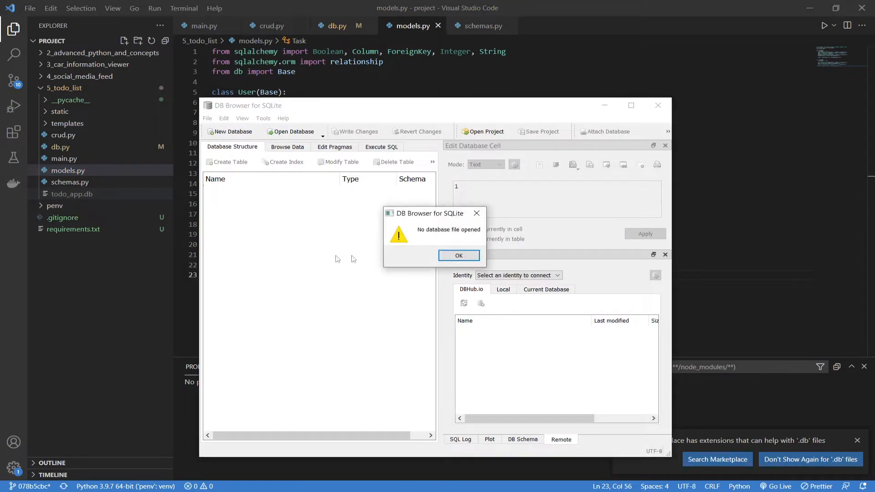
mouse_move(476, 237)
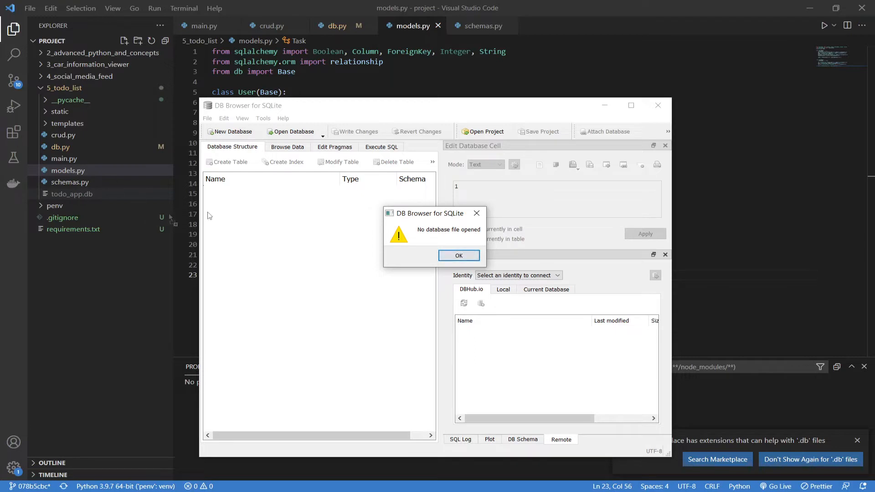
mouse_move(452, 179)
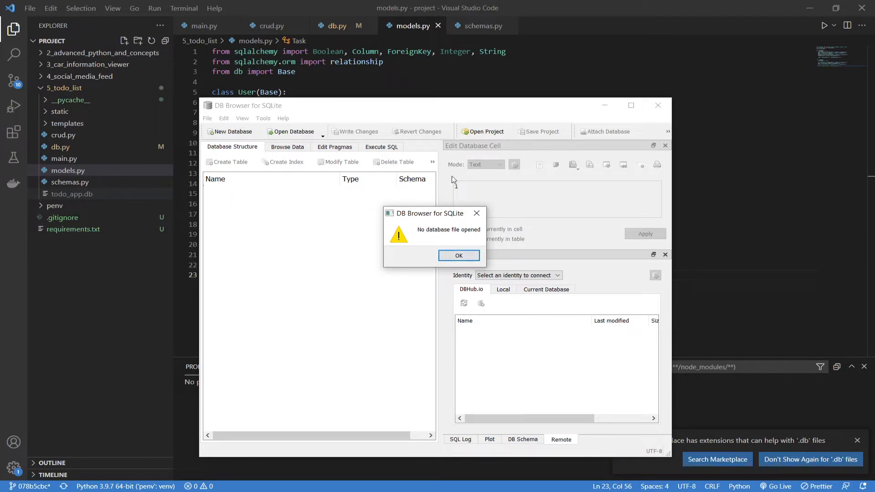
- Confirm the 'No database file opened' message with OK
click(458, 255)
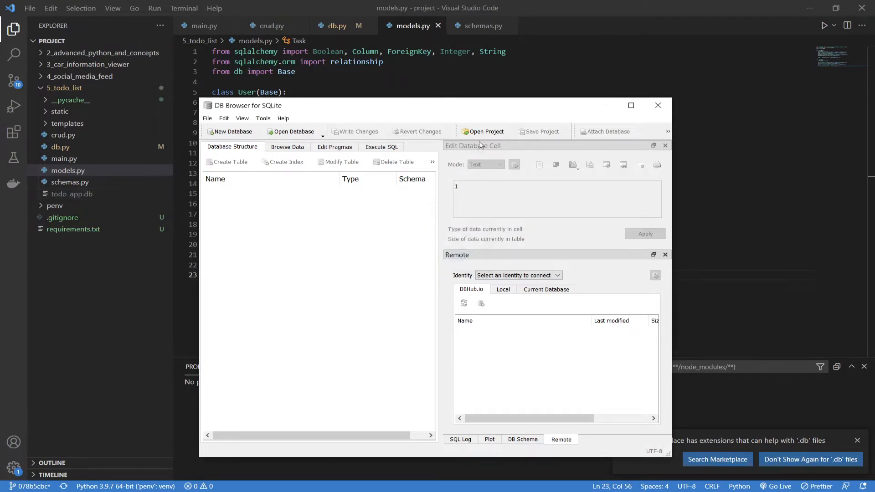
- Return focus to models.py showing the User and Task classes built on Base
click(657, 105)
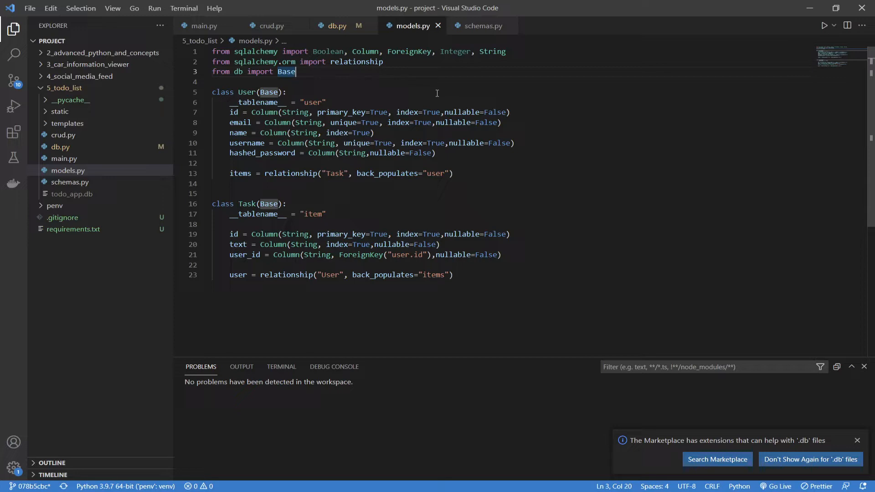
mouse_move(499, 217)
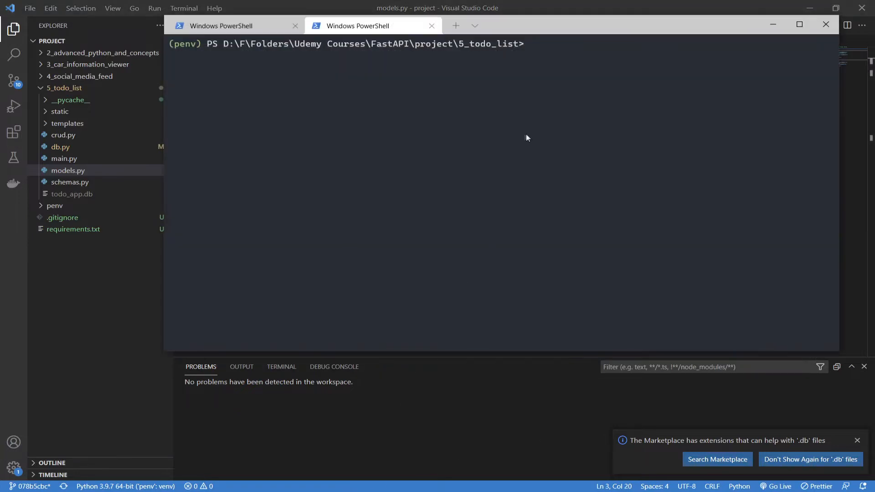
- Run 'alembic init alembic' in PowerShell to create the migrations environment
text(pip instal)
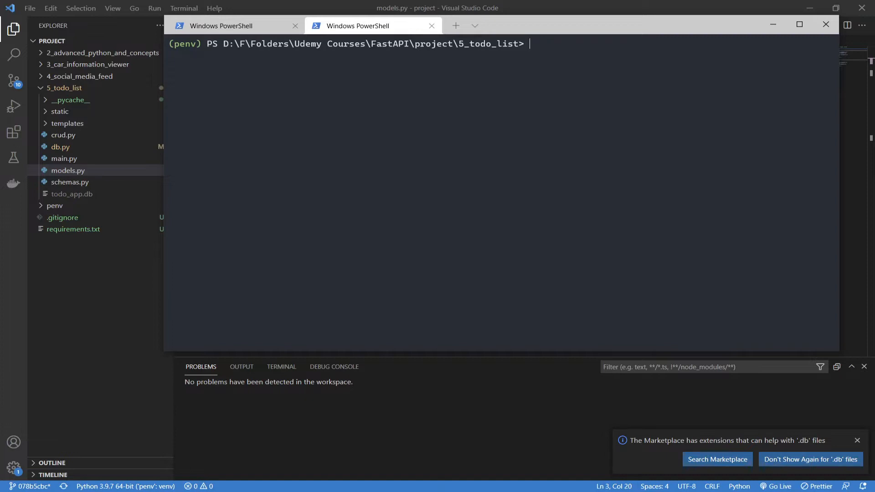
text(alembic init)
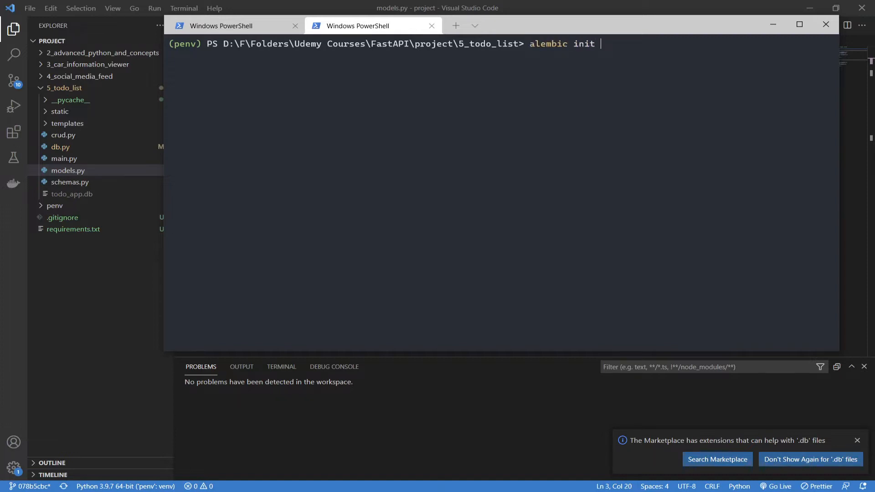
text(ale)
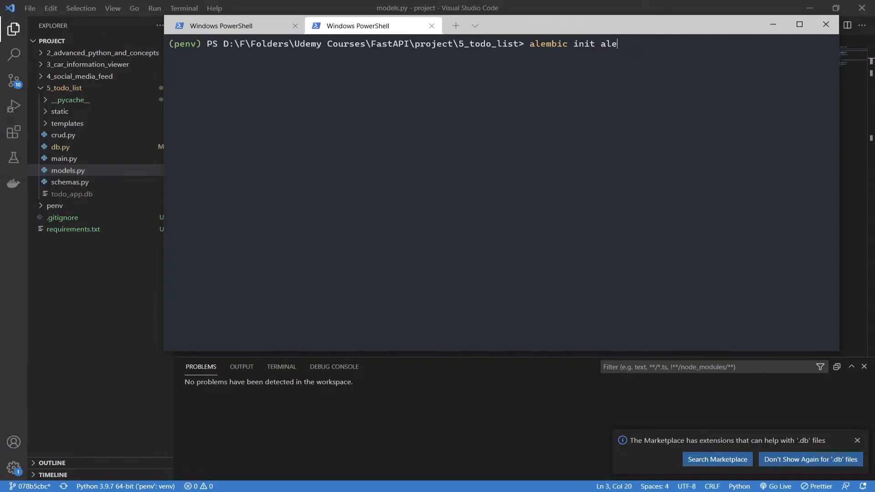
key(Enter)
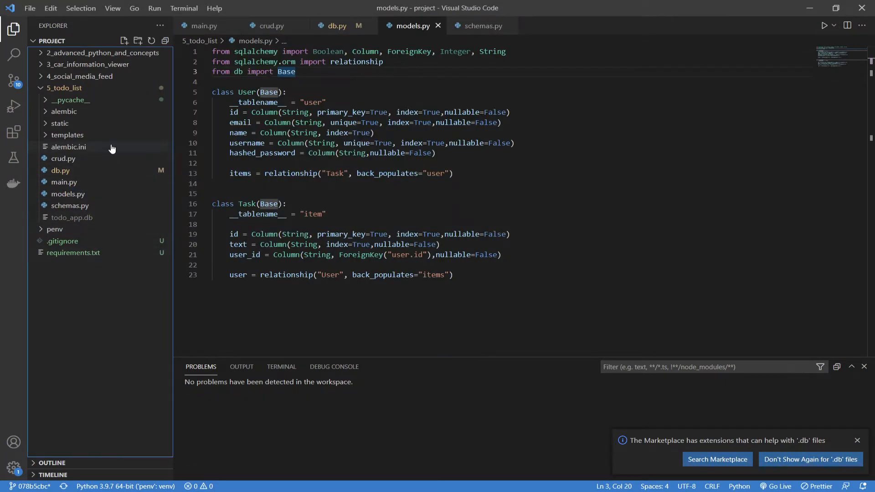
mouse_move(79, 122)
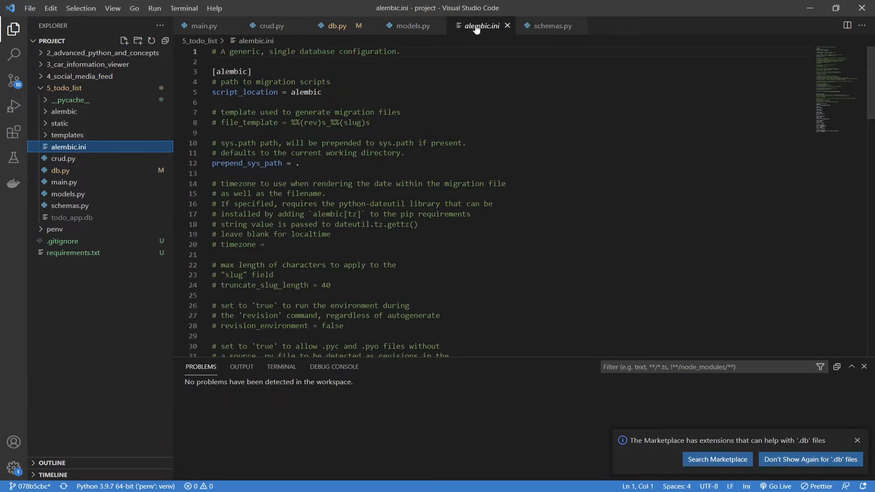
mouse_move(48, 118)
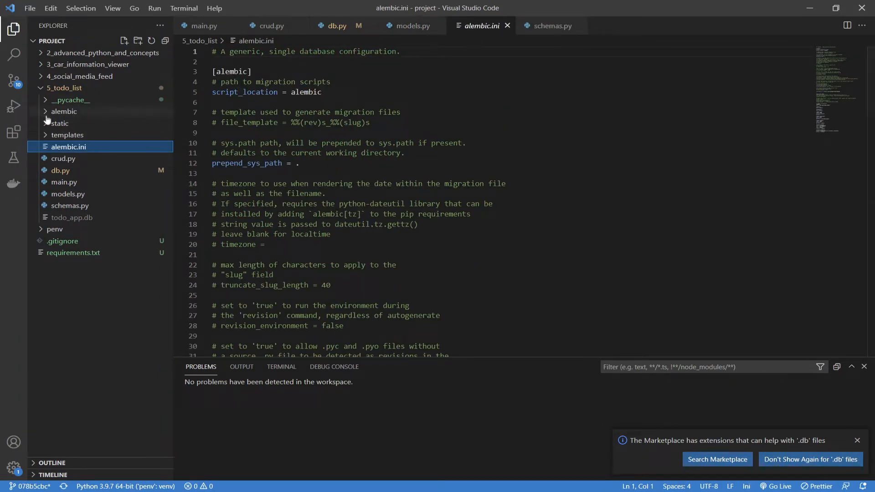
- Expand the alembic folder and read alembic.ini down to its placeholder sqlalchemy.url line
click(66, 111)
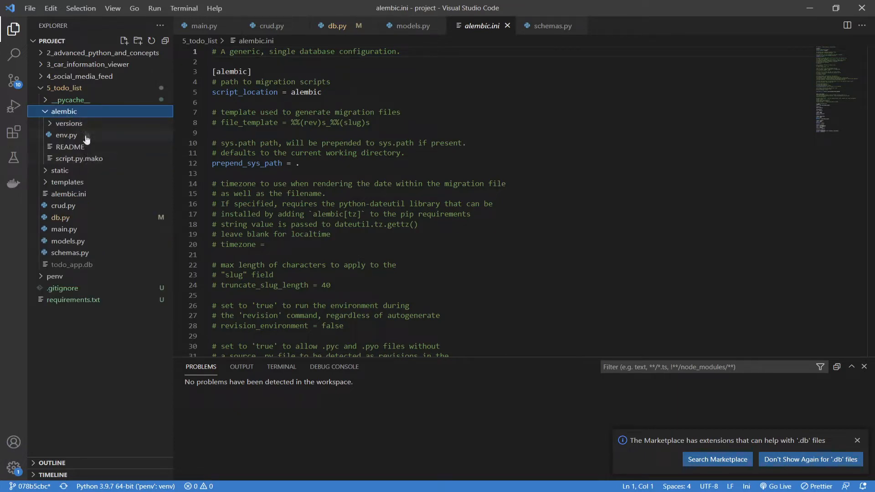
scroll(down, 3)
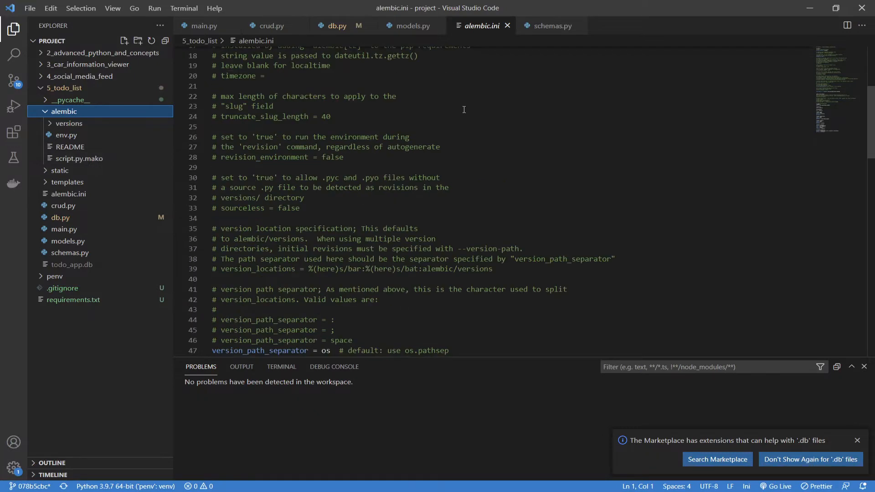
scroll(down, 3)
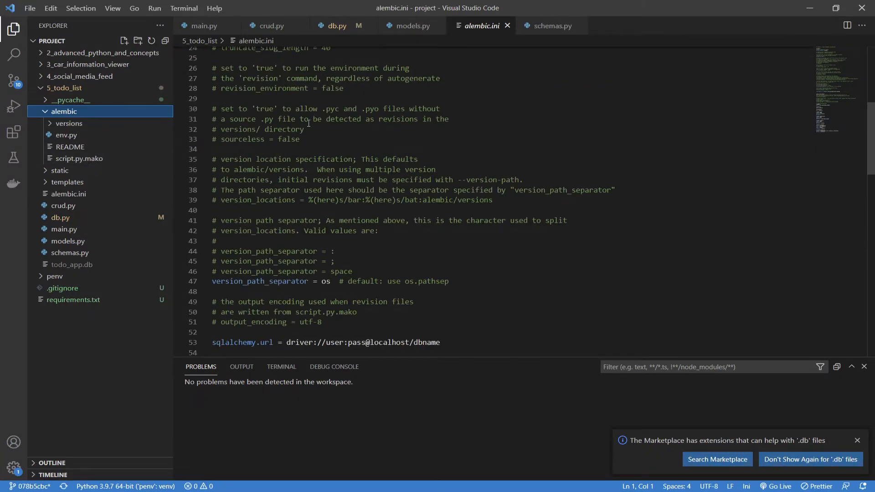
scroll(up, 3)
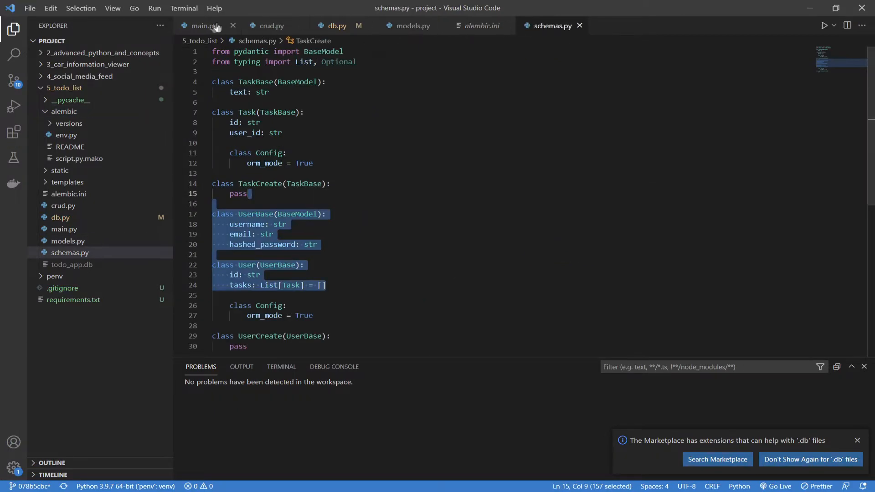
- Copy the database URL from db.py and set alembic.ini sqlalchemy.url = sqlite:///./todo_app.db
click(204, 25)
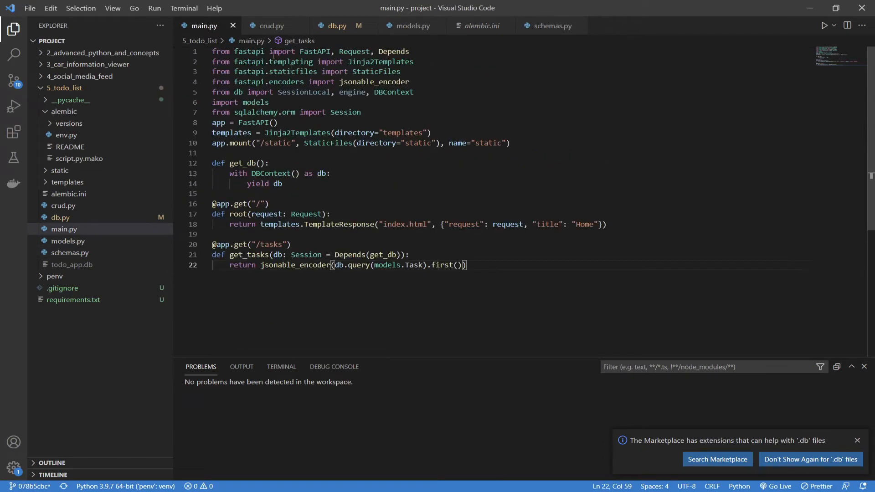
click(334, 25)
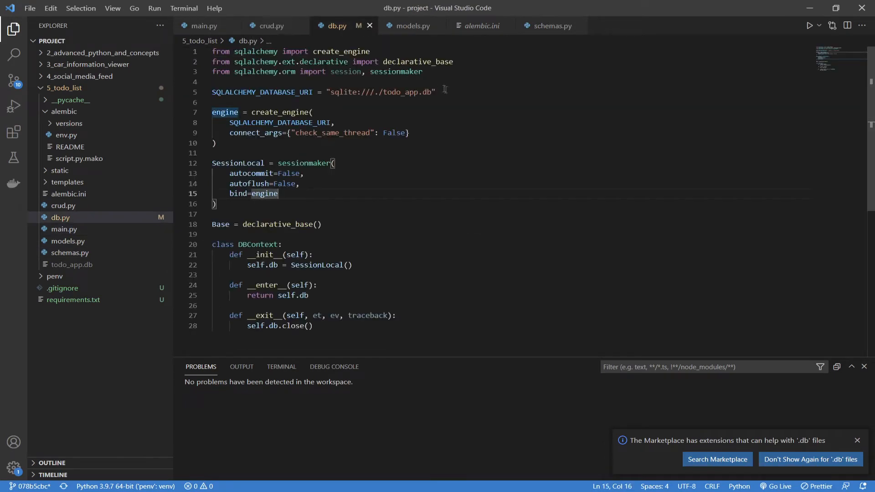
drag(330, 92, 429, 92)
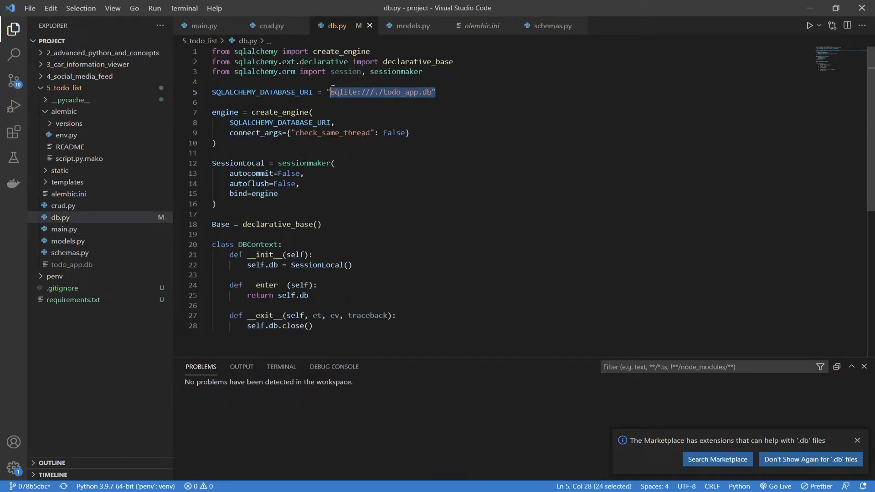
click(482, 26)
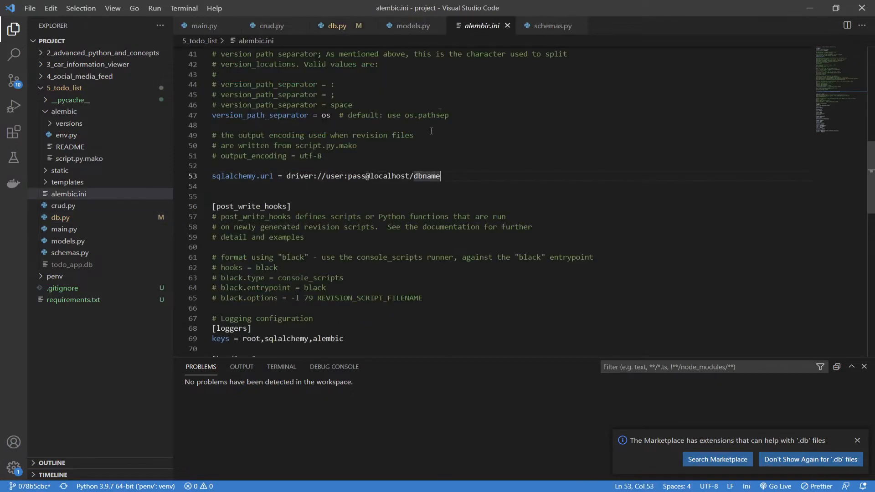
drag(286, 175, 439, 176)
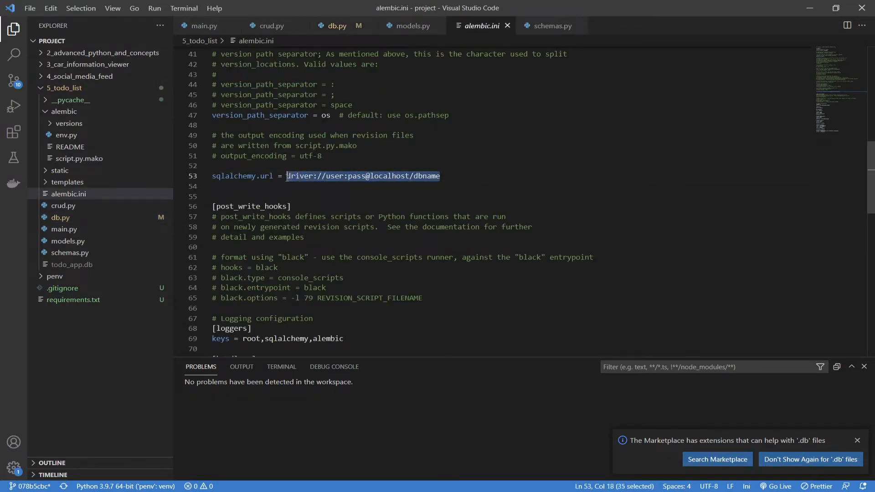
text(sqlite:///./todo_app.db)
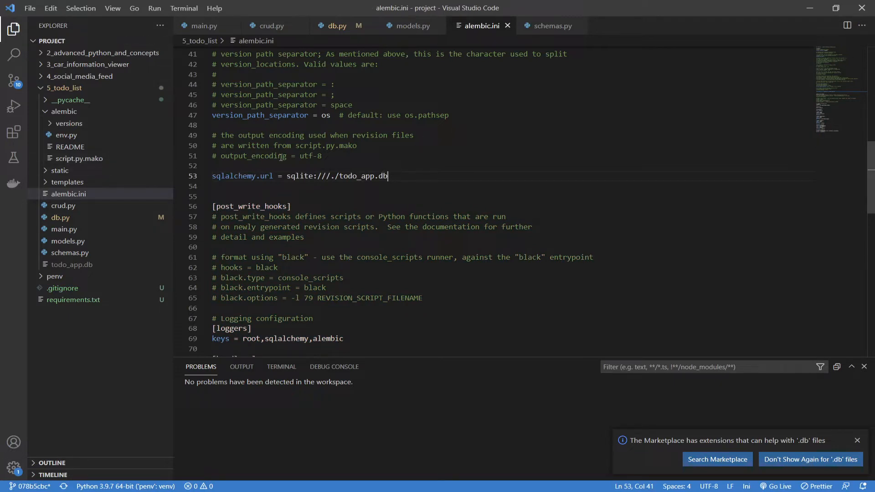
mouse_move(507, 25)
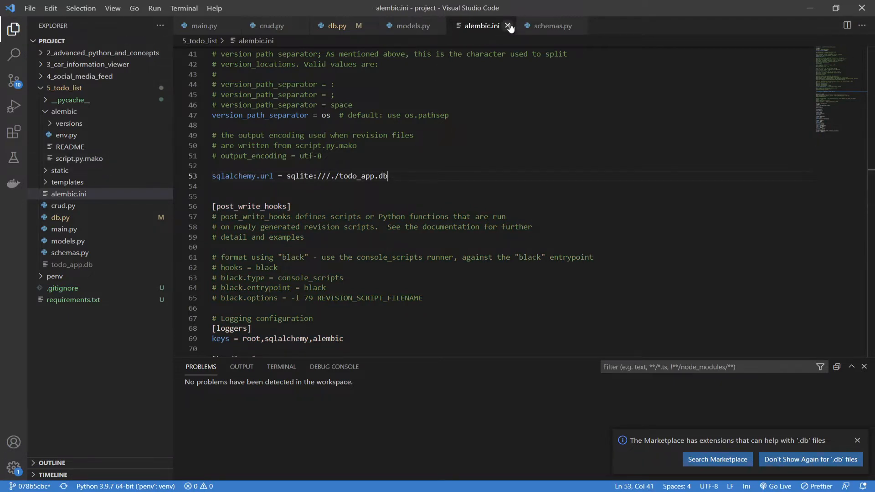
- Read through env.py to the target_metadata line and check Base in db.py
click(507, 25)
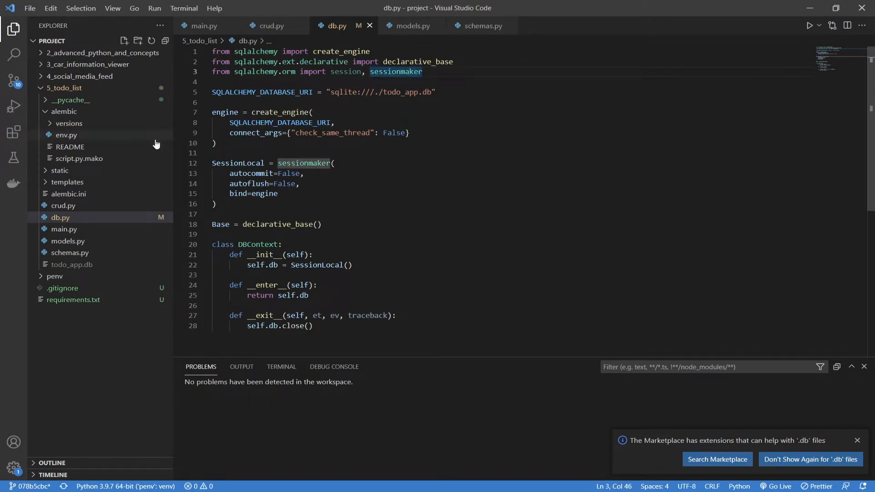
mouse_move(62, 136)
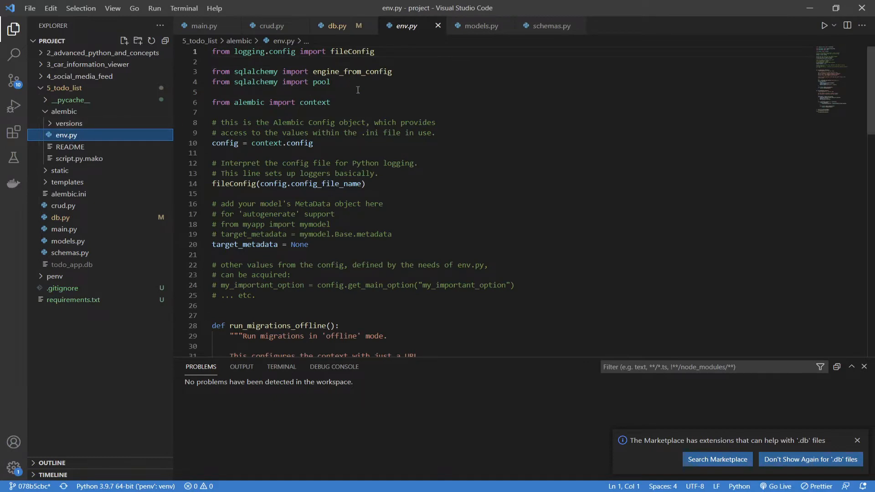
scroll(down, 3)
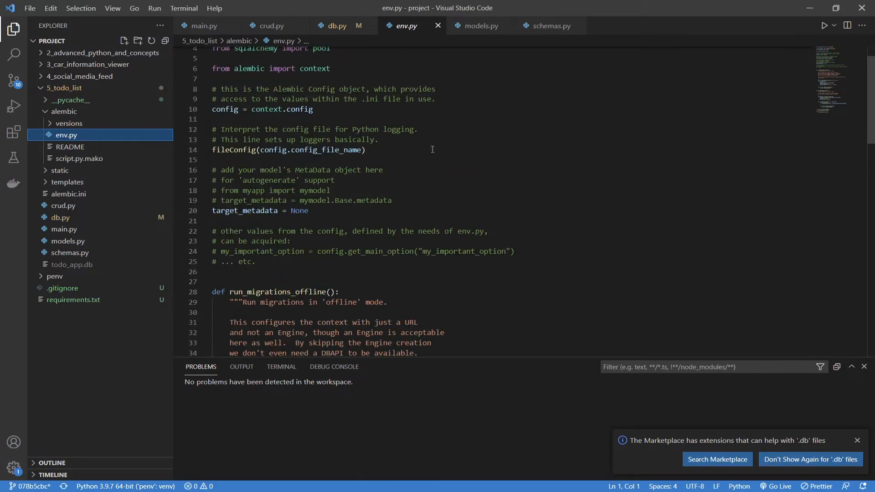
scroll(down, 3)
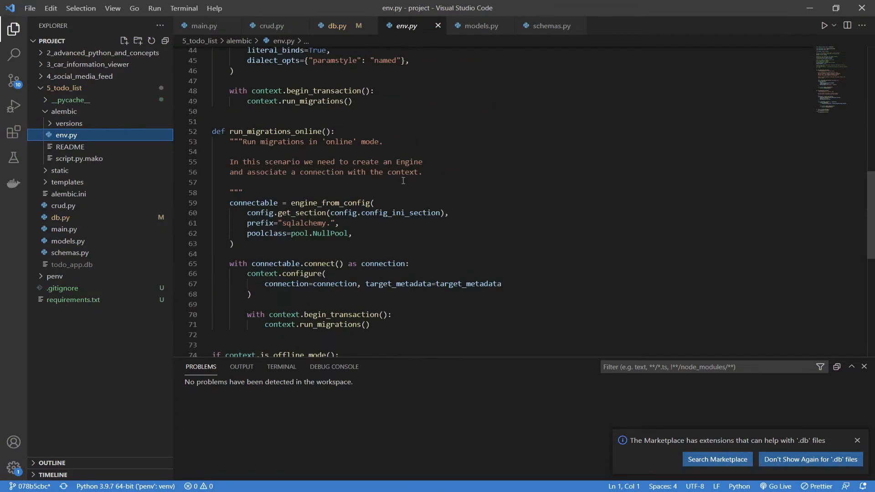
click(336, 25)
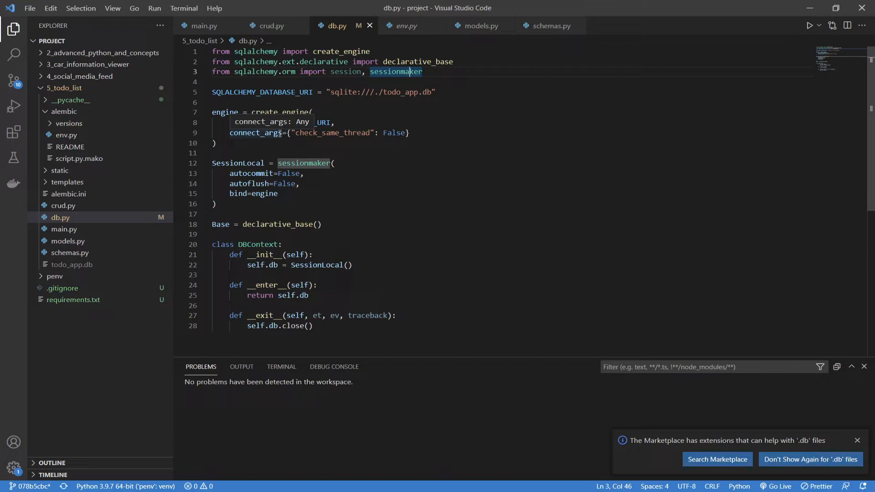
scroll(down, 3)
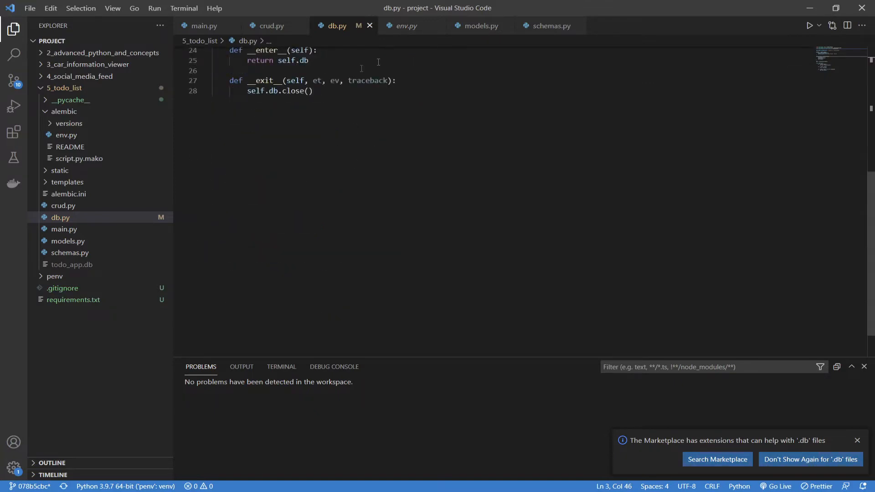
click(406, 26)
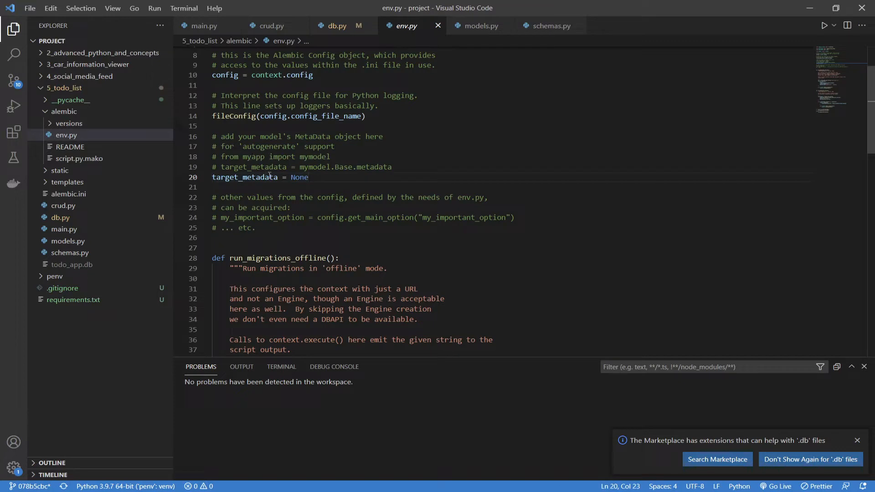
- Add 'from models import Base' and set target_metadata = Base.metadata in env.py, then close it
double_click(244, 177)
text(f)
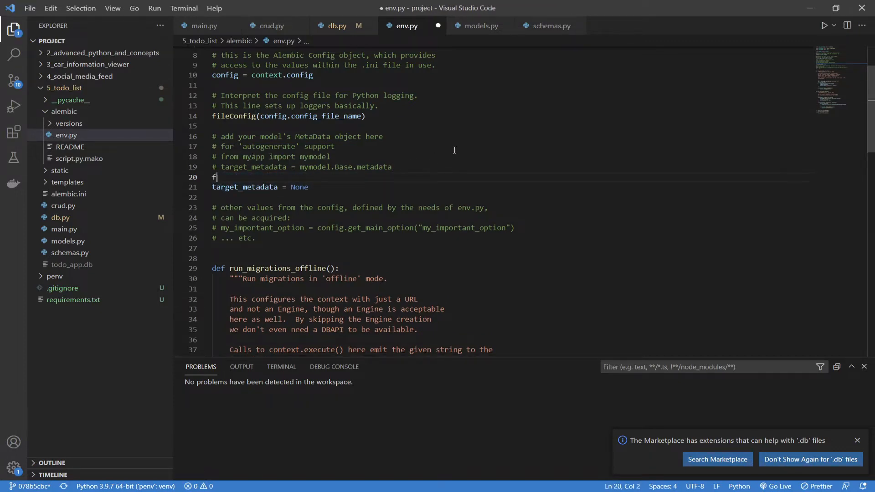
text(rom models import)
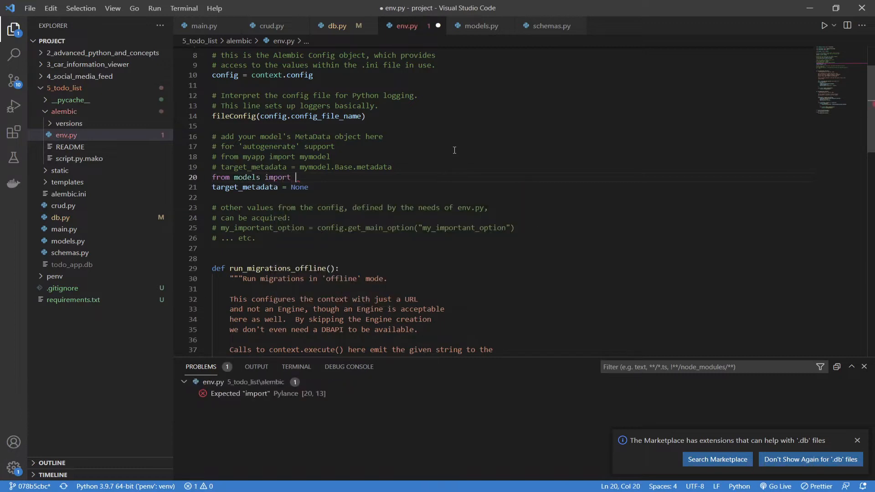
text(Base)
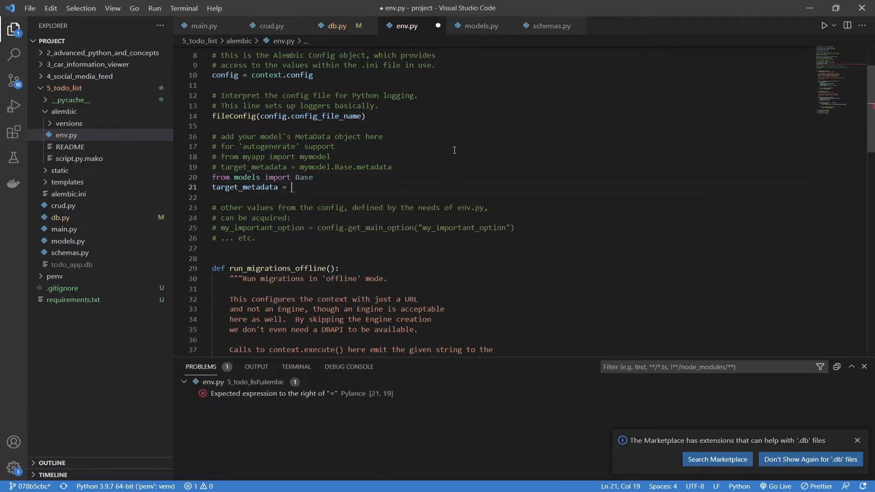
text(Base.m)
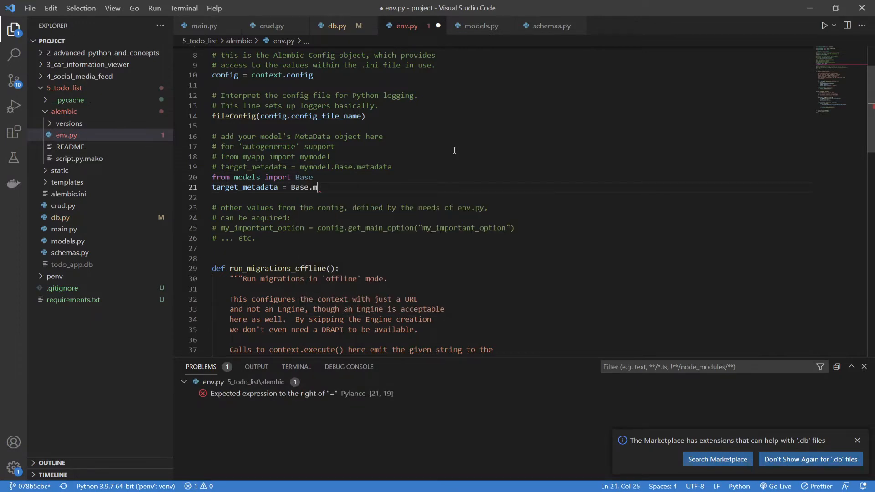
text(eta)
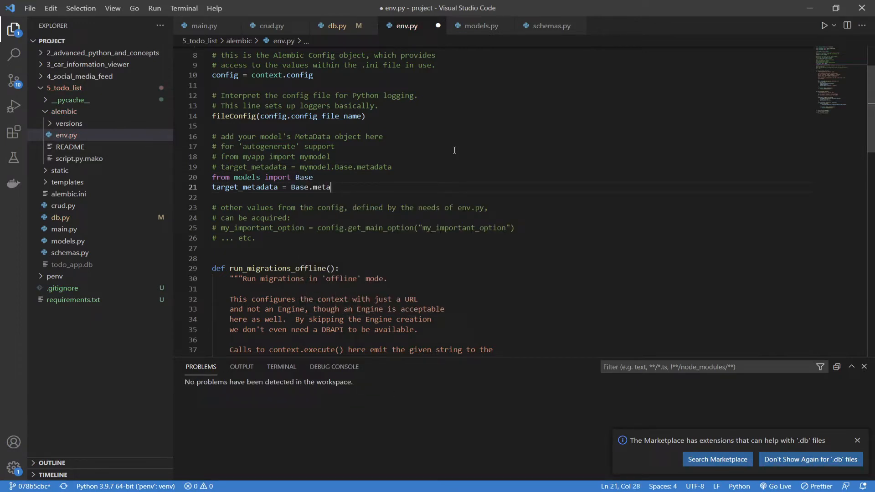
text(data)
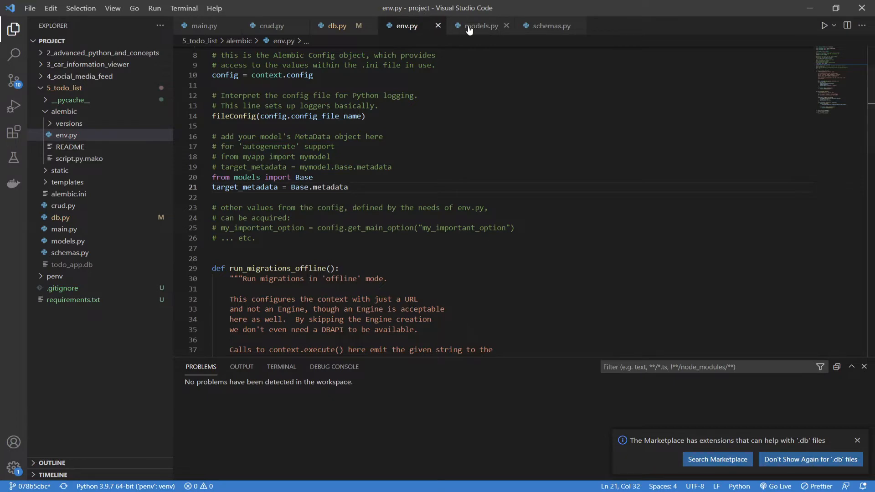
click(483, 26)
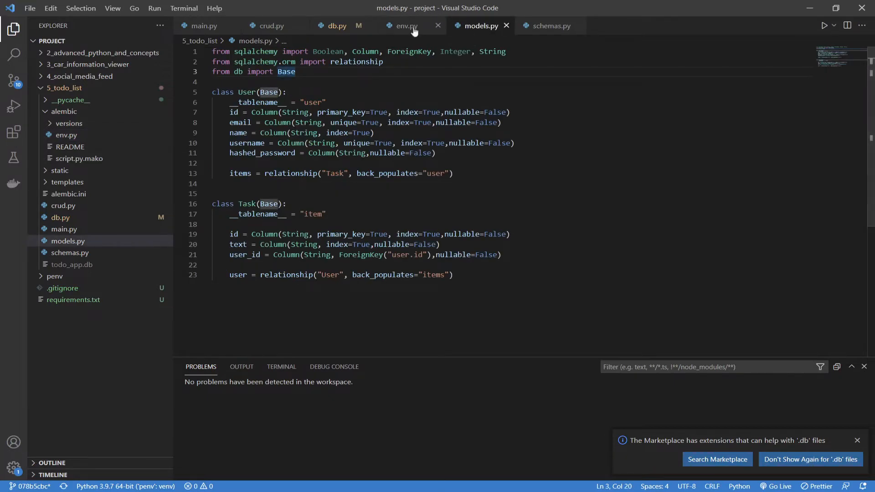
click(406, 26)
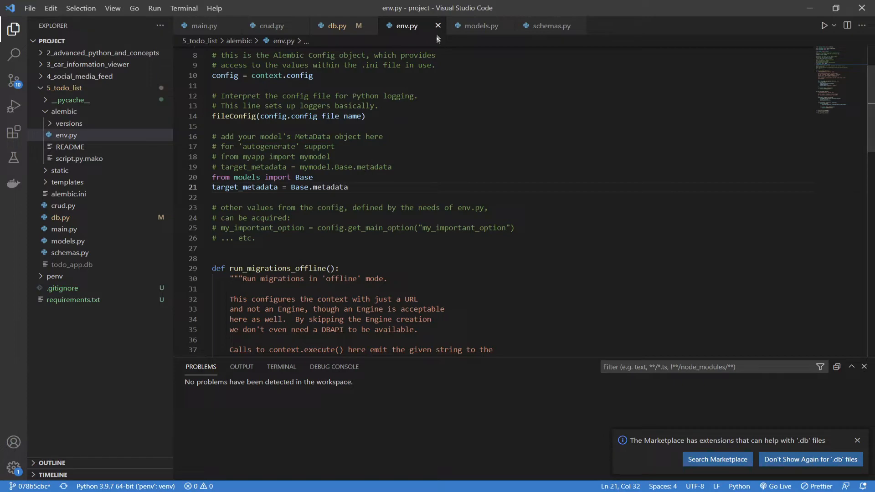
click(482, 26)
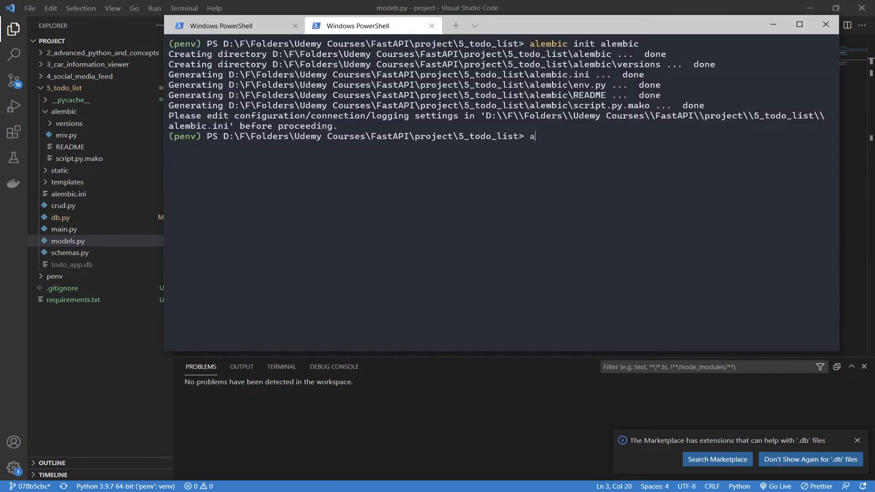
- Run alembic revision --autogenerate -m "First revision" in PowerShell
text(lembic revision -m "First revision)
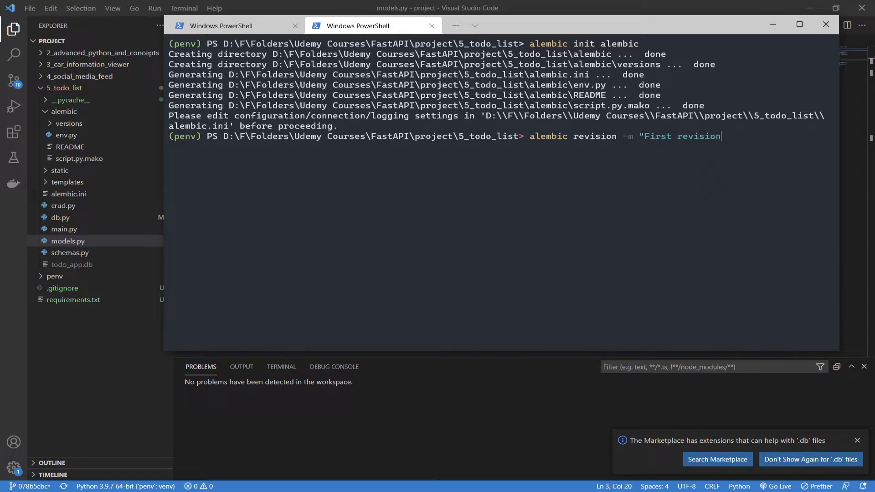
text(")
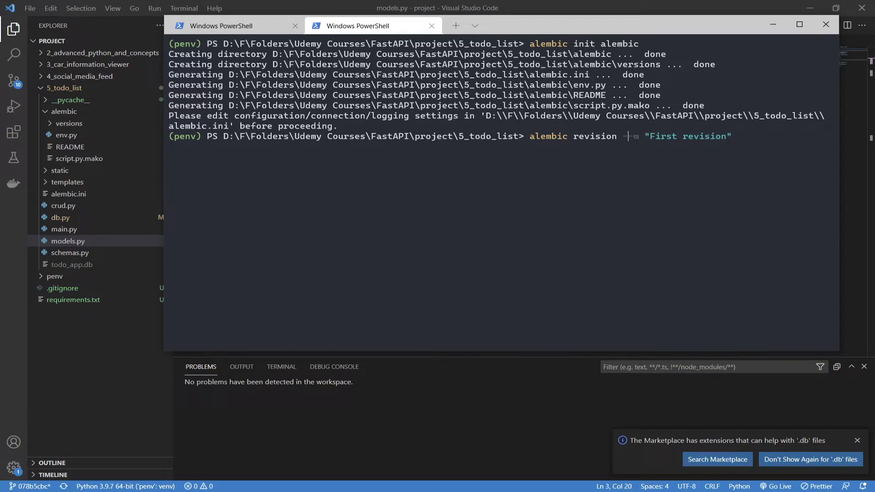
text(--autogenerate -)
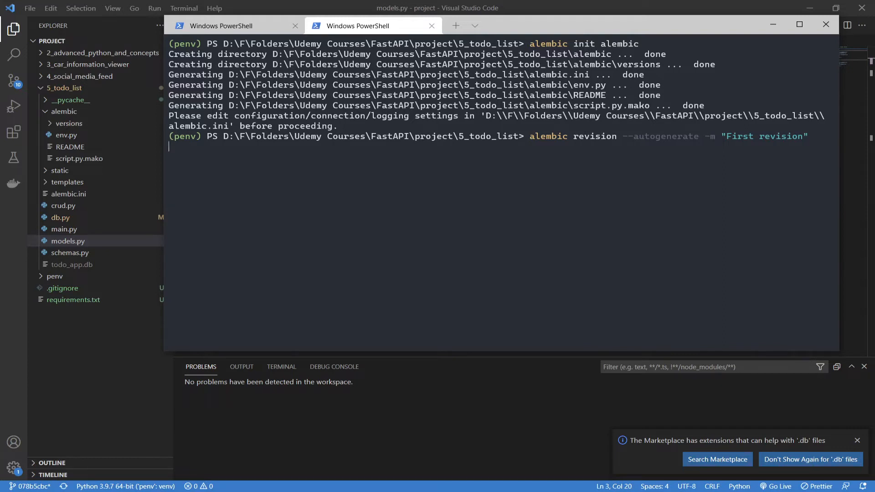
key(Enter)
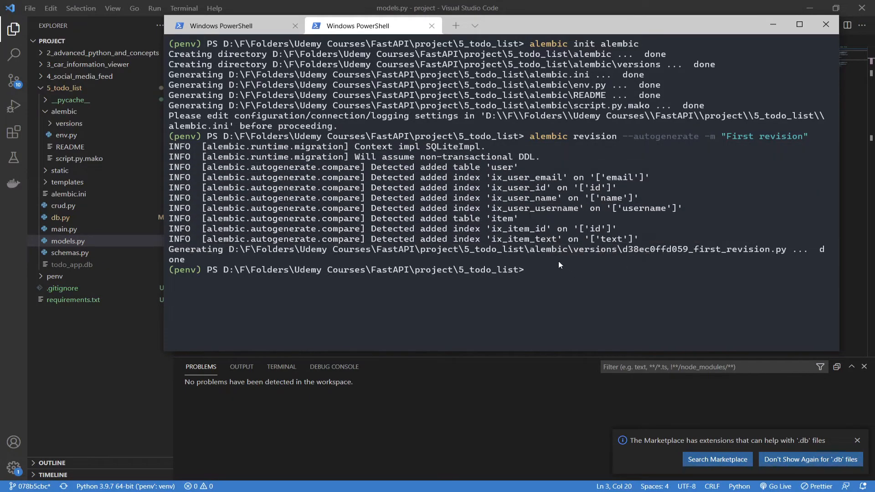
- Open the d38ec0ffd059_first_revision.py file under versions and scroll through upgrade() and downgrade()
click(68, 241)
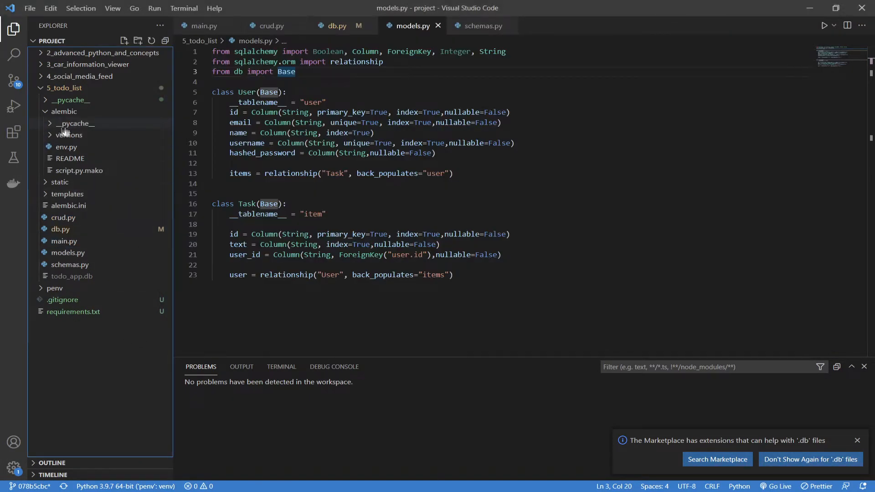
click(70, 135)
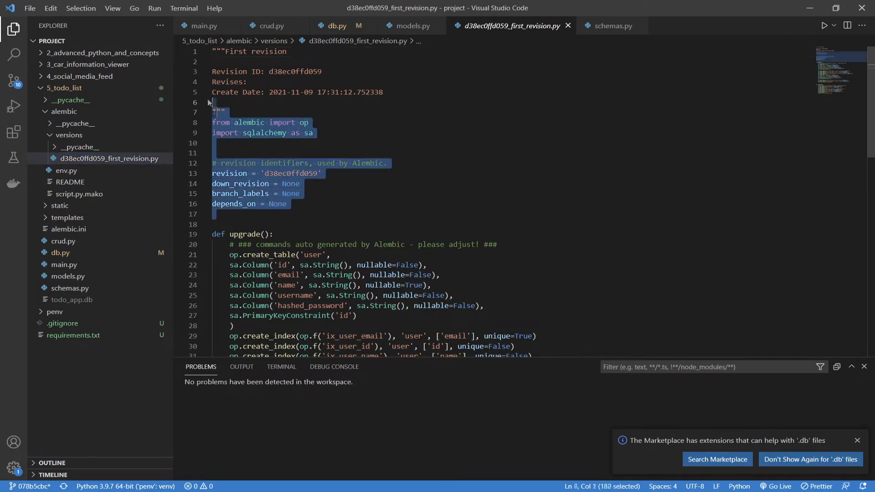
scroll(down, 3)
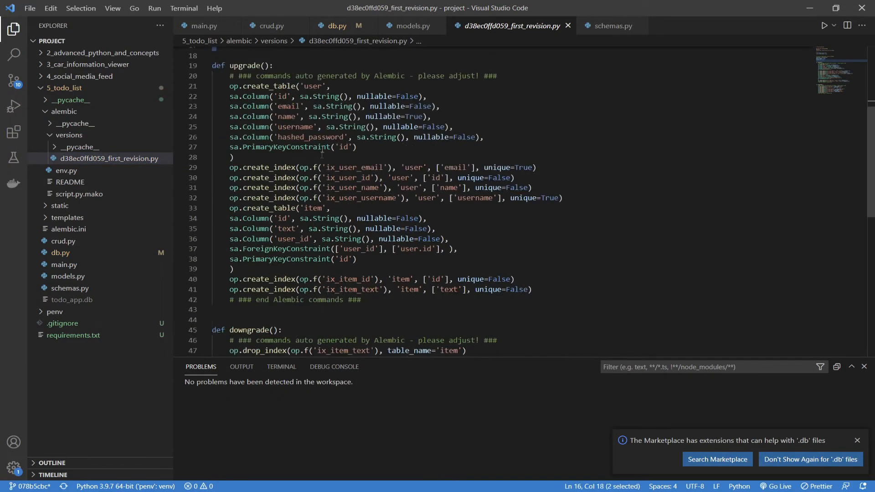
scroll(down, 3)
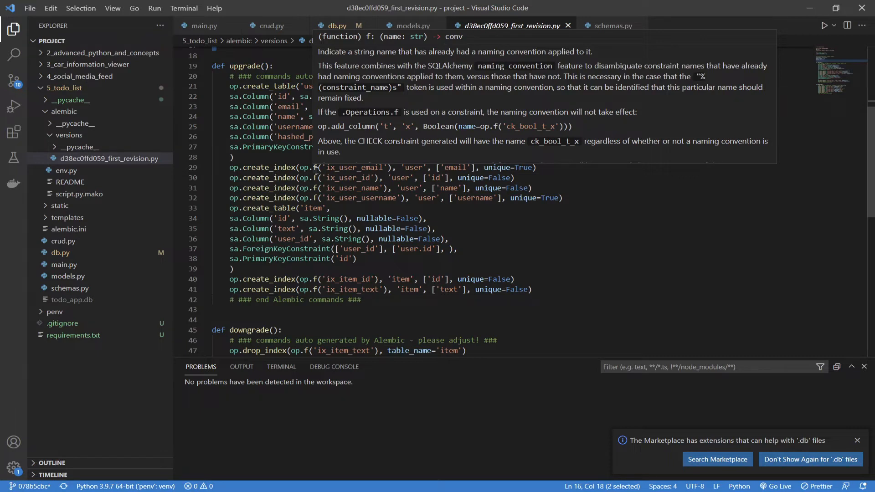
mouse_move(398, 270)
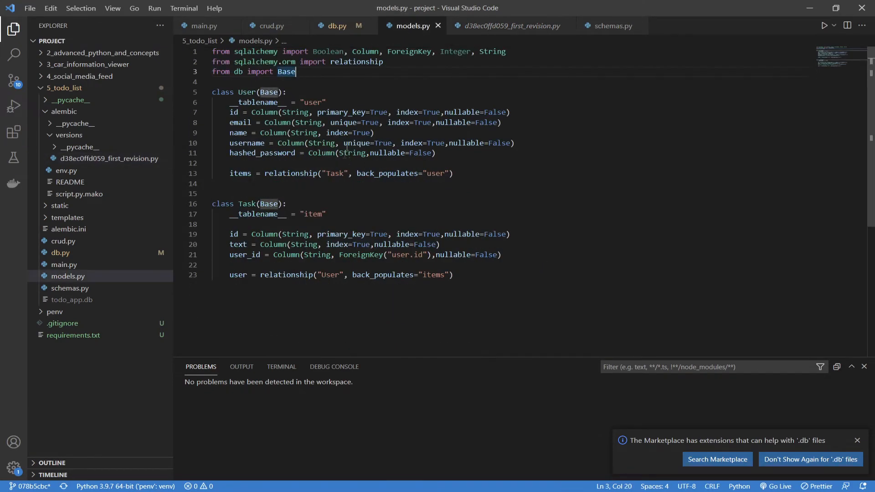
- Compare the revision's create_table and index code against models.py, viewing its header with revision ID d38ec0ffd059
click(508, 25)
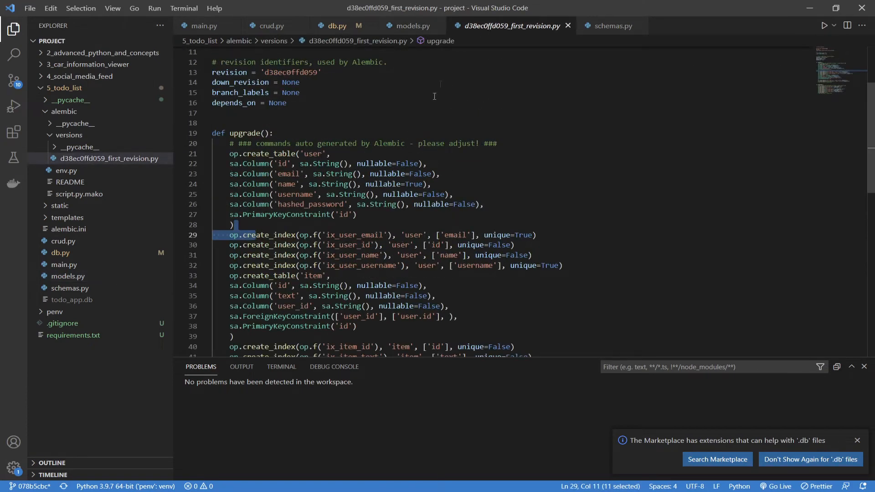
scroll(down, 3)
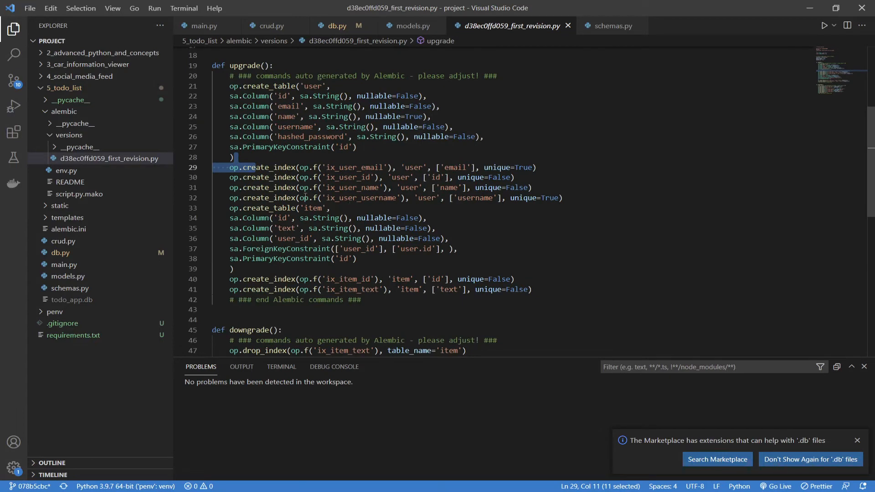
click(326, 168)
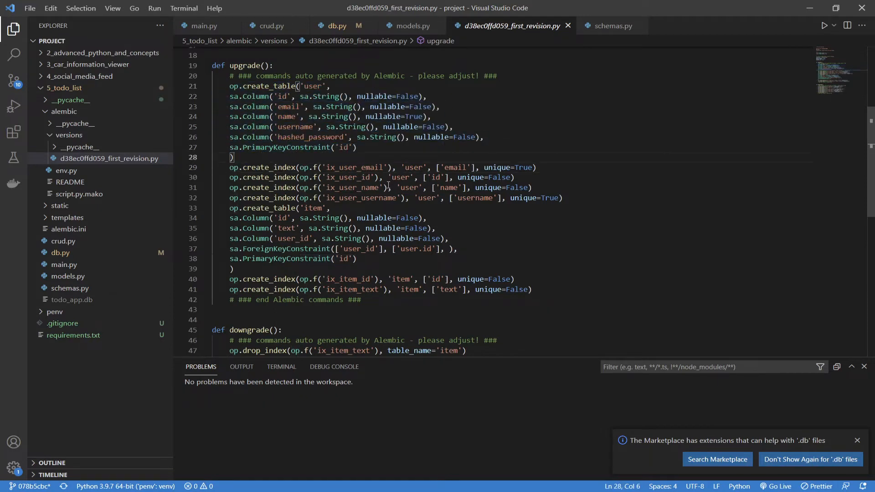
click(230, 167)
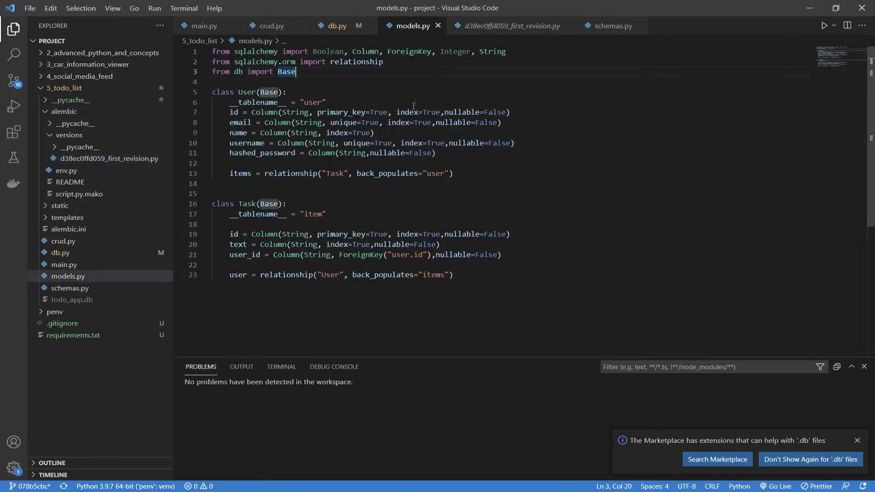
click(512, 26)
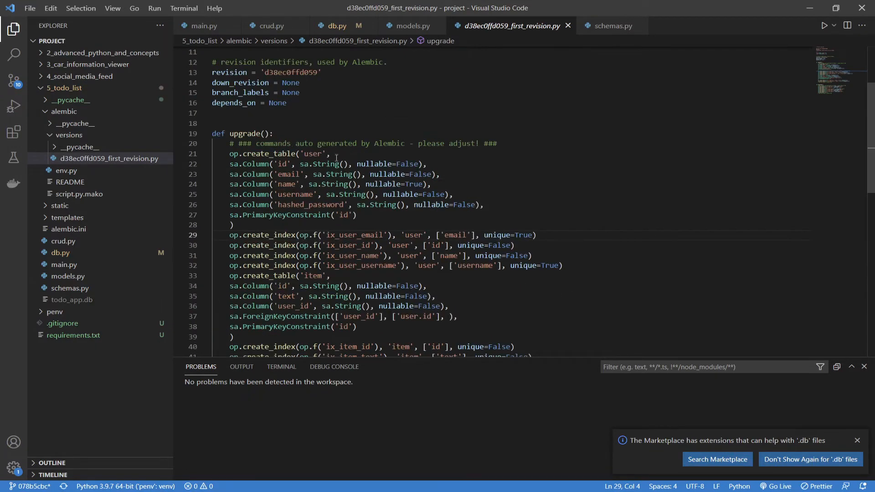
scroll(down, 3)
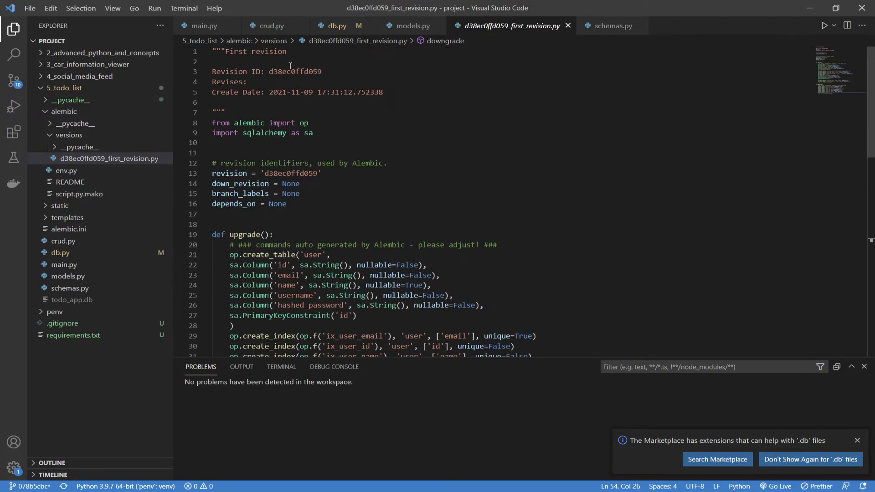
mouse_move(239, 99)
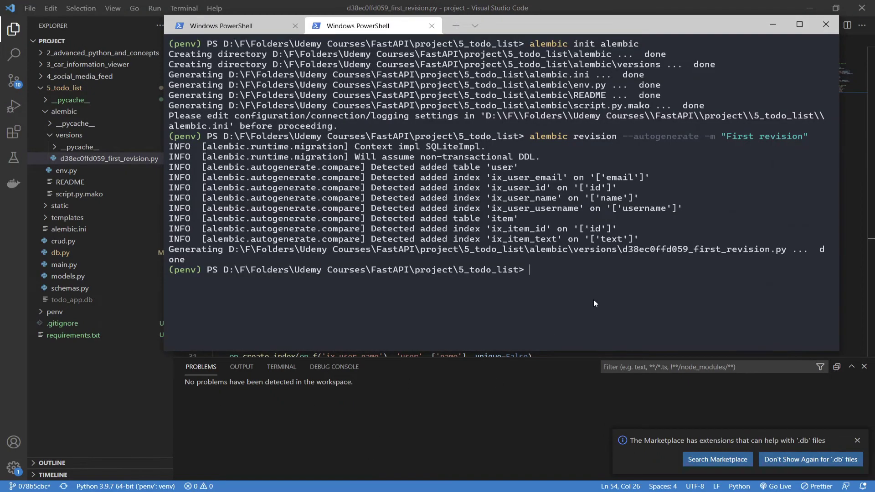
- Run 'alembic upgrade head' to create alembic_version, item and user tables with six indices in todo_app.db
text(alembic)
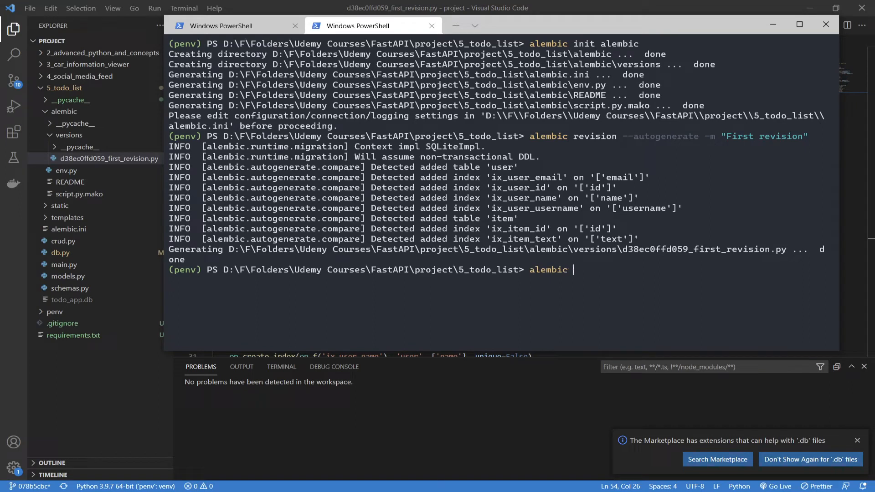
text(upgrade)
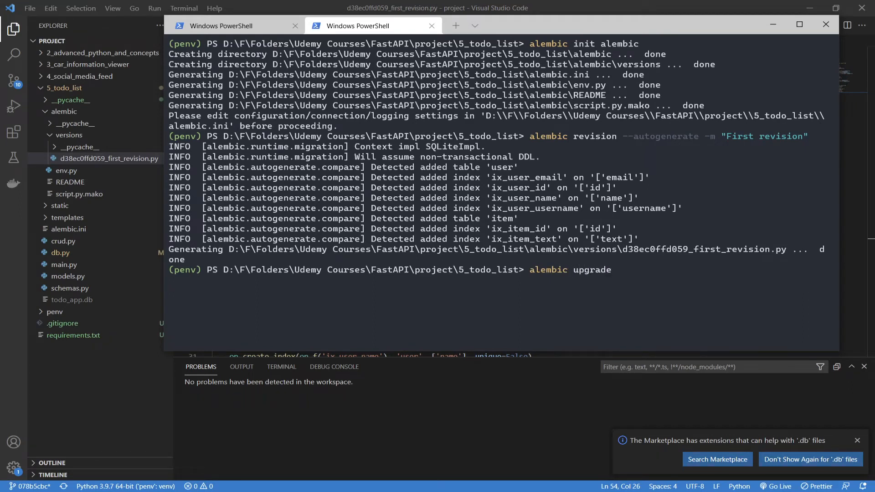
text(head)
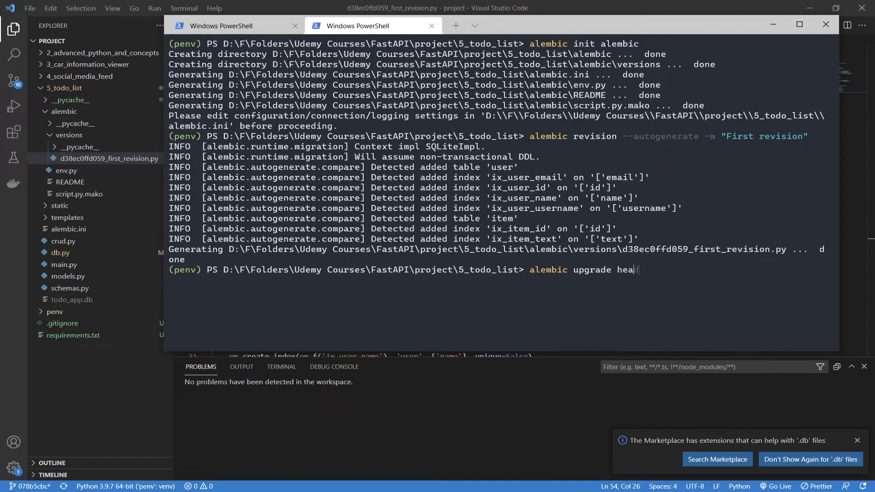
text(d)
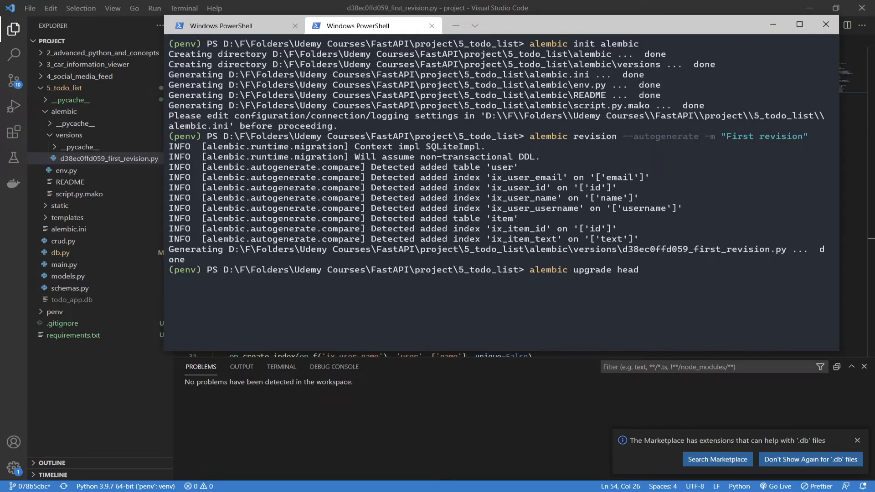
key(Enter)
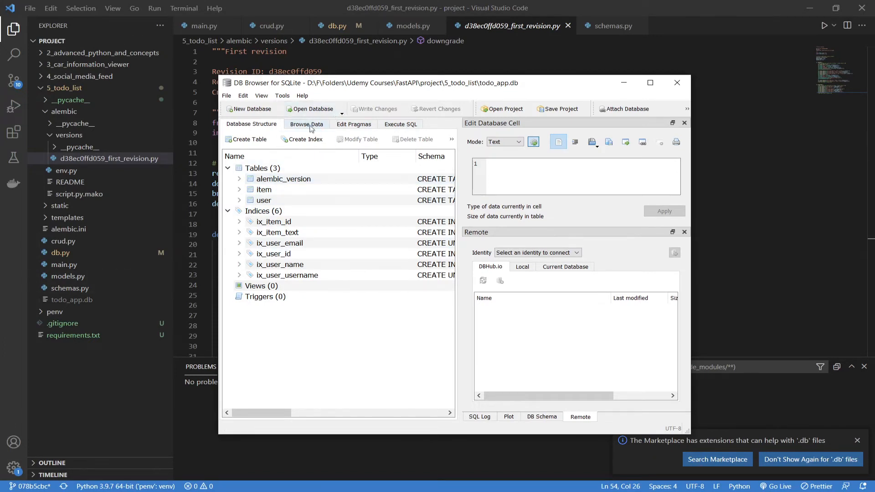
- Browse the alembic_version, item and user tables' data in todo_app.db
click(306, 124)
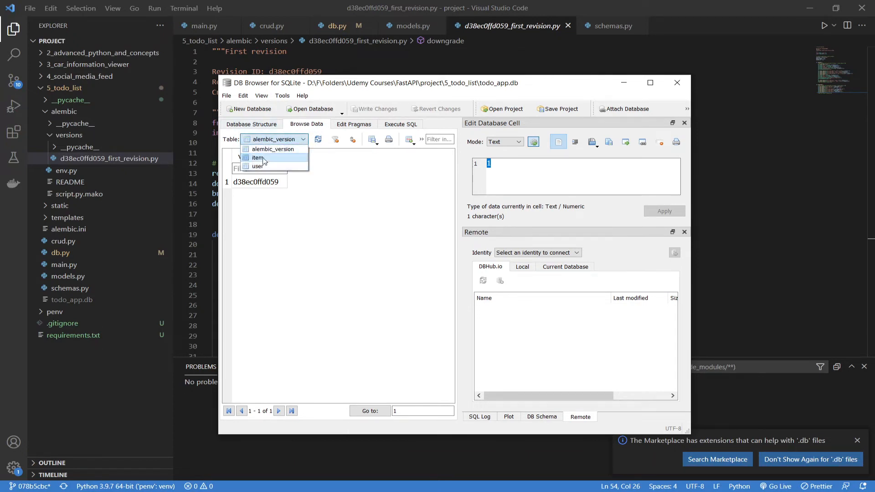
click(257, 157)
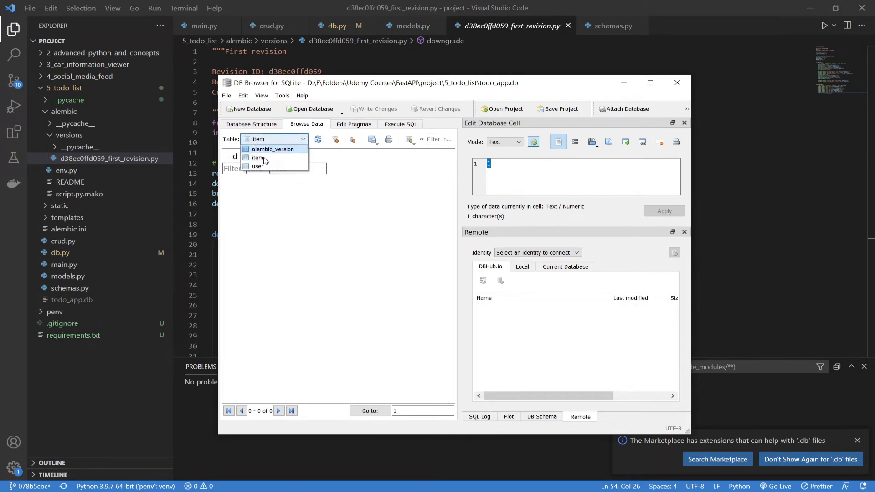
click(258, 158)
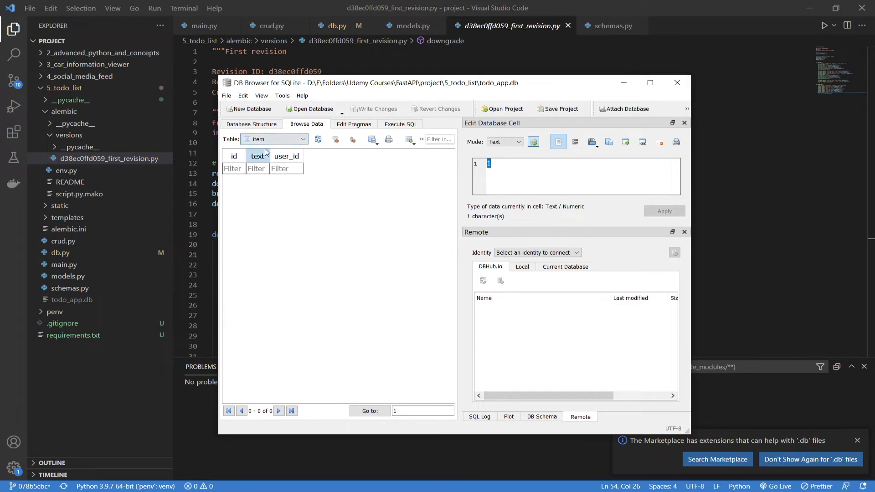
click(273, 139)
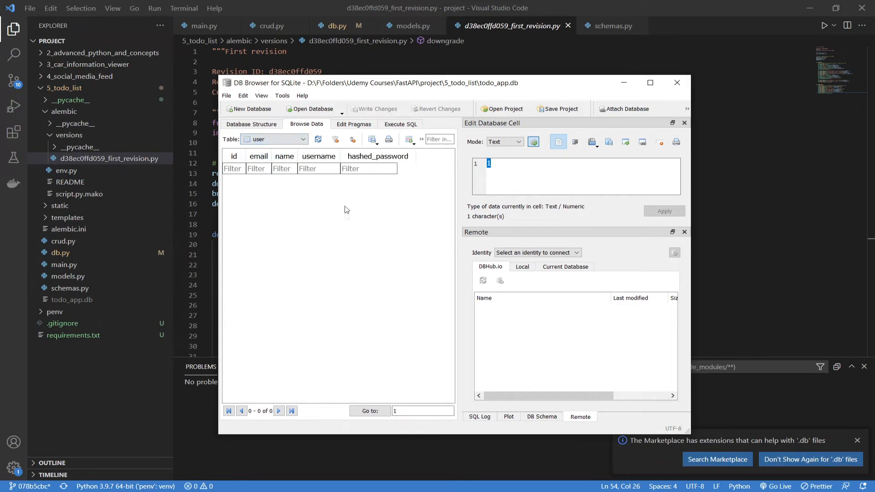
mouse_move(364, 242)
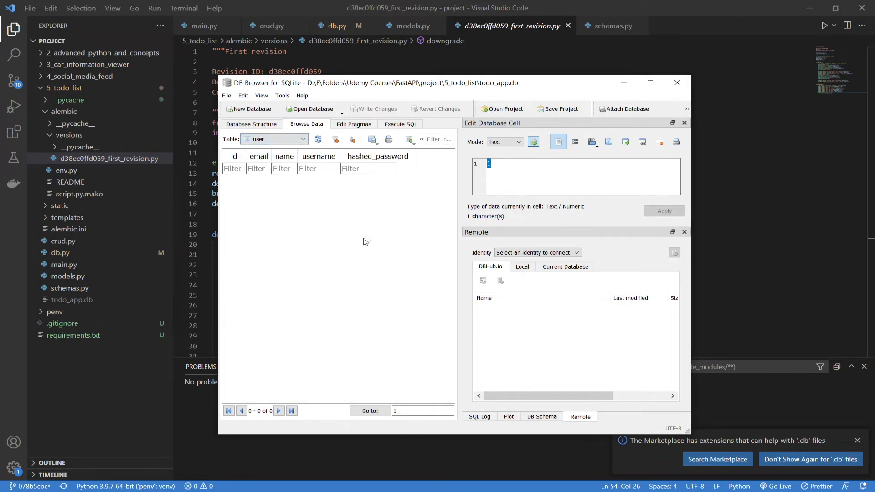
mouse_move(399, 208)
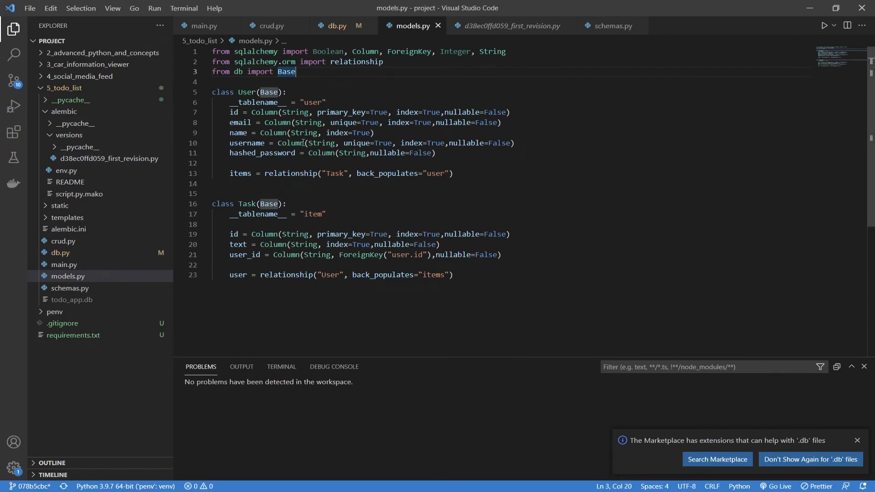
- Change the User model's name column from index=True to index=False in models.py
drag(251, 133, 373, 133)
text(Fals)
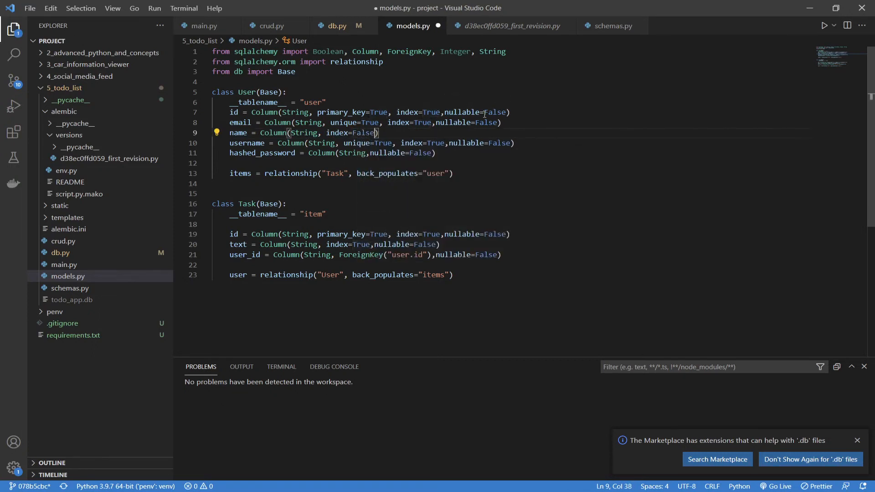
key(BackSpace)
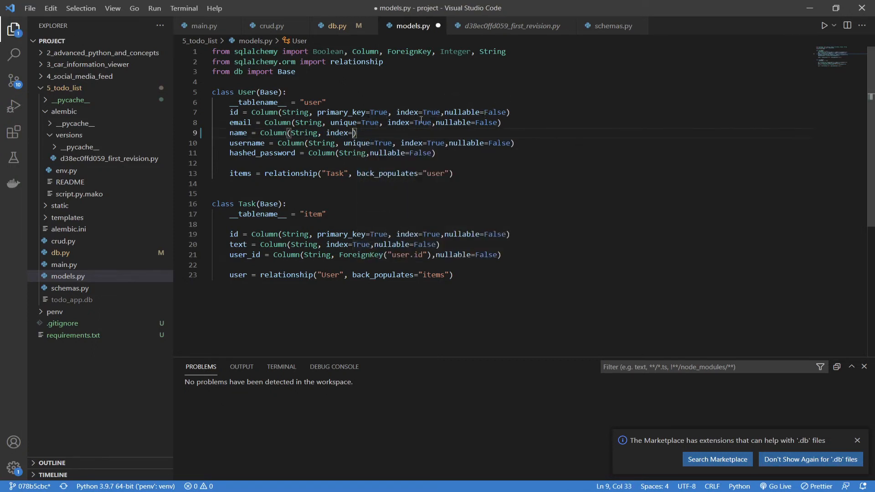
text(False)
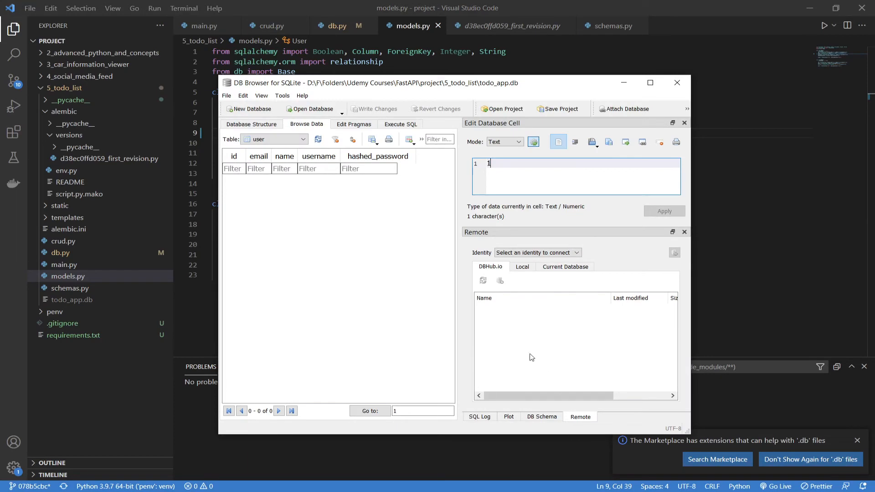
mouse_move(204, 299)
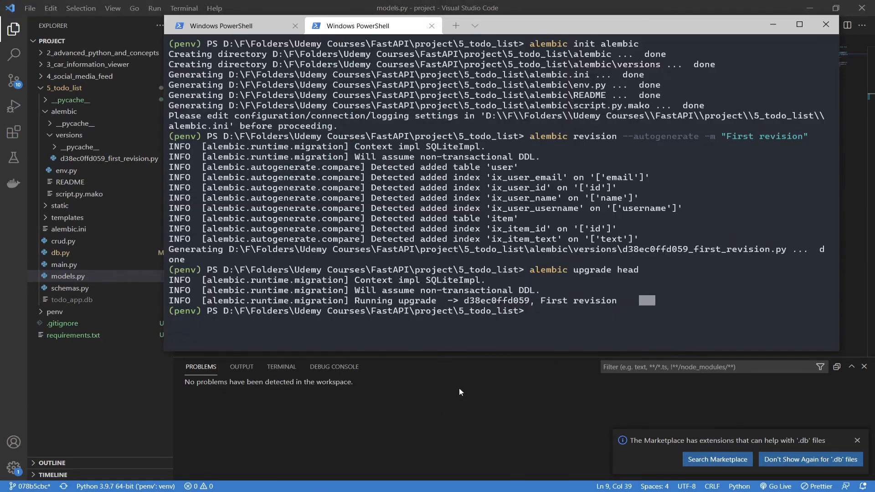
- Enter an alembic revision --autogenerate command with the message "Dropped name index"
text(alembic fevision --)
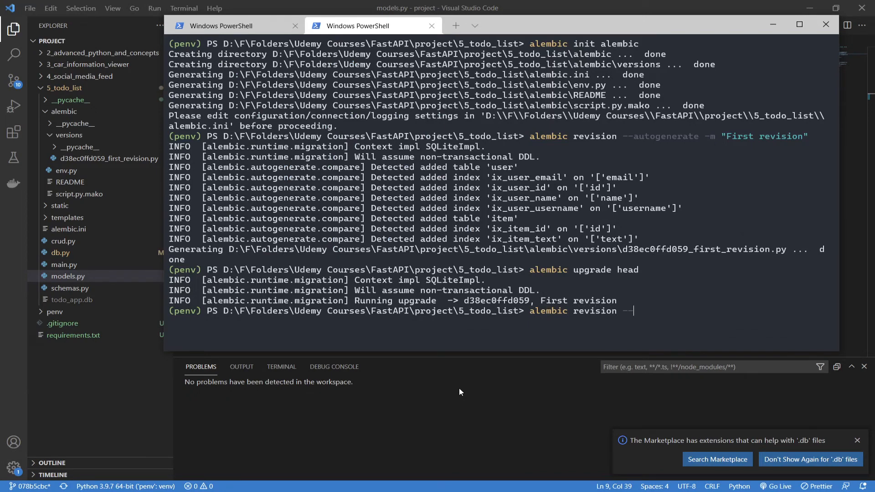
text(autogenerate)
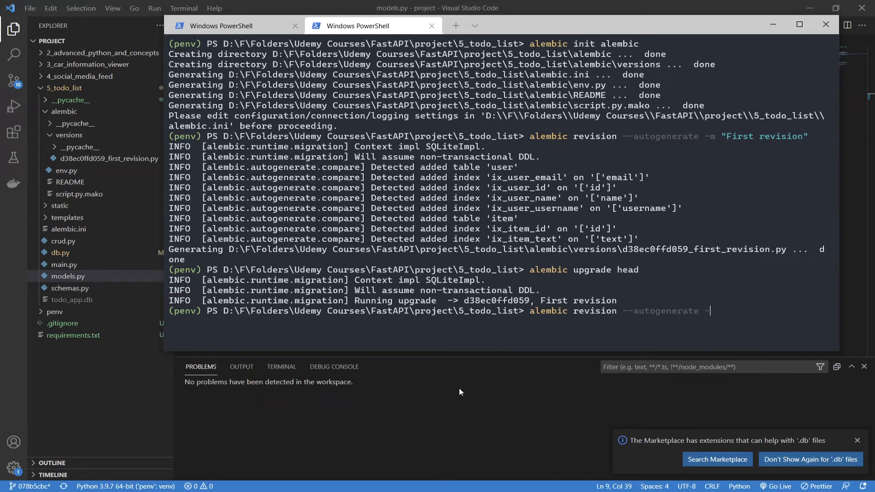
text(-m ")
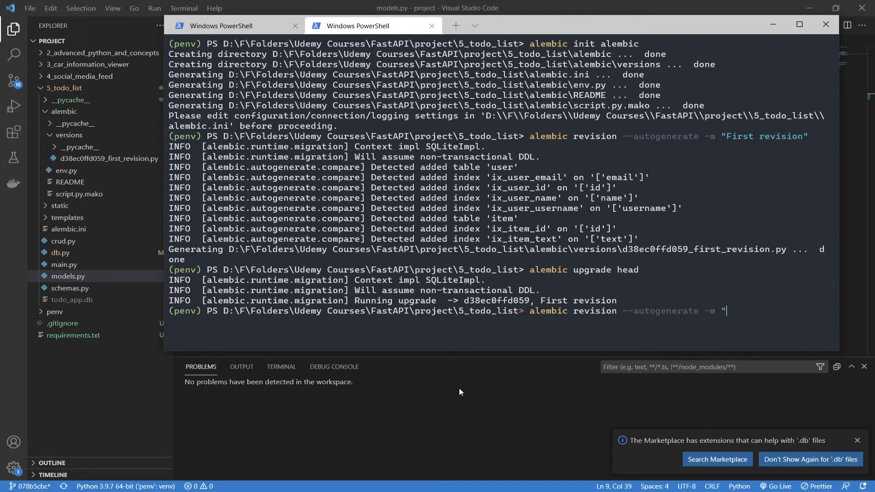
text(Dropped name)
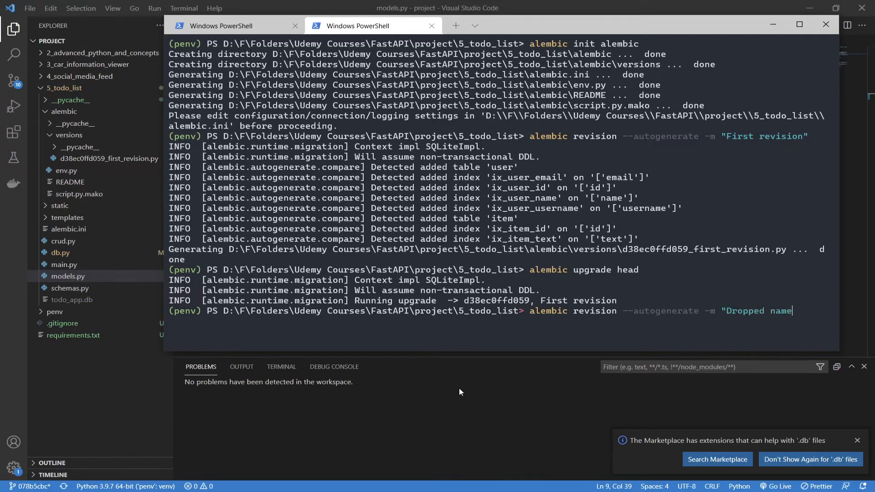
text(index")
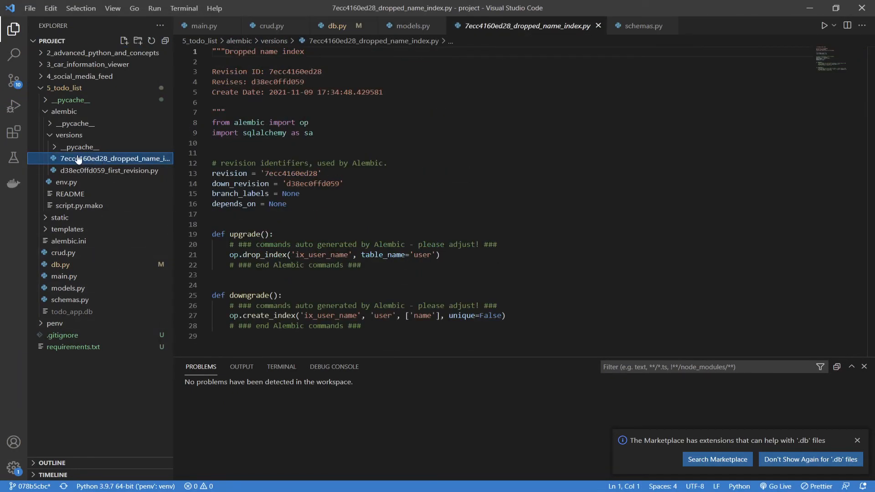
- Open 7ecc4160ed28_dropped_name_index.py under alembic/versions to see its upgrade and downgrade
scroll(down, 3)
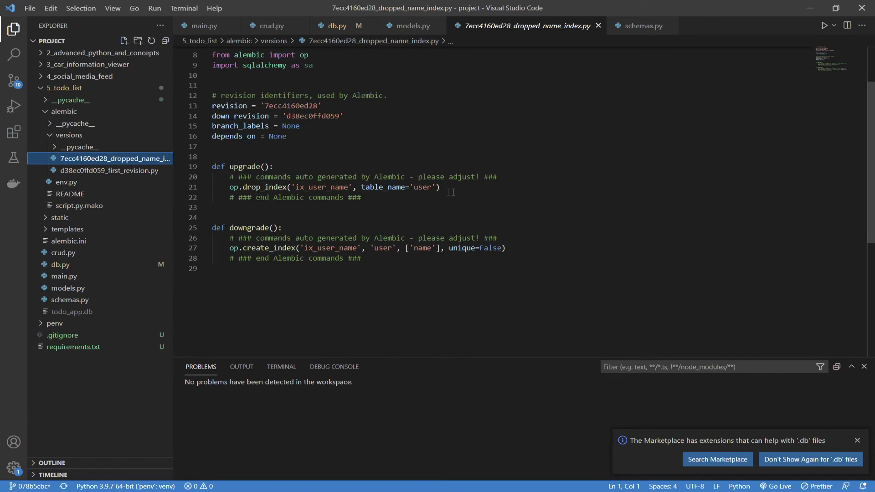
click(453, 188)
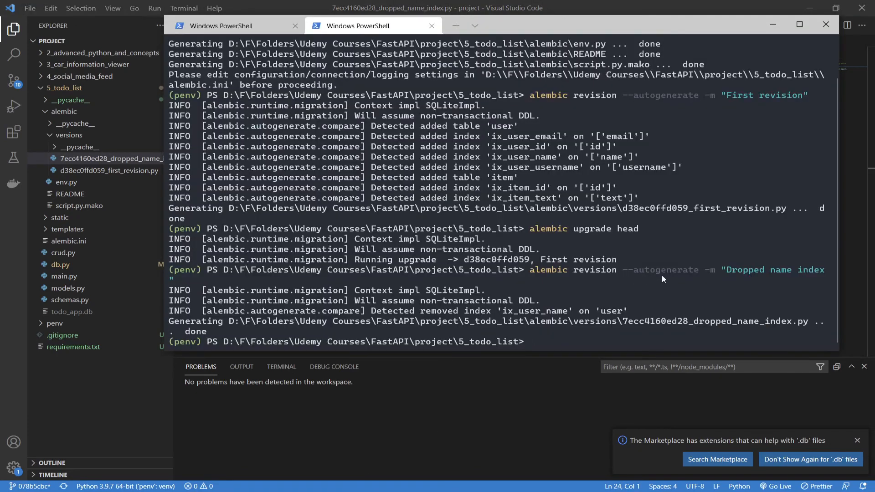
- Run 'alembic upgrade 7ecc' to apply the Dropped name index revision
text(alembic)
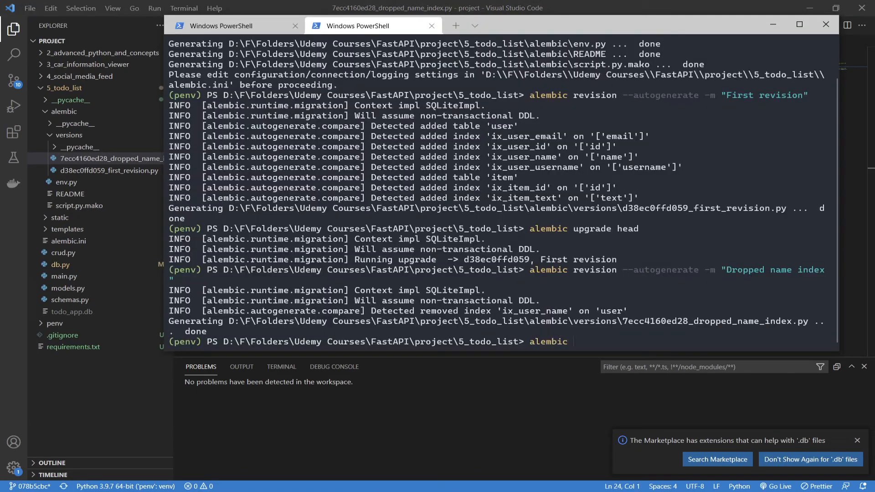
text(upgrade)
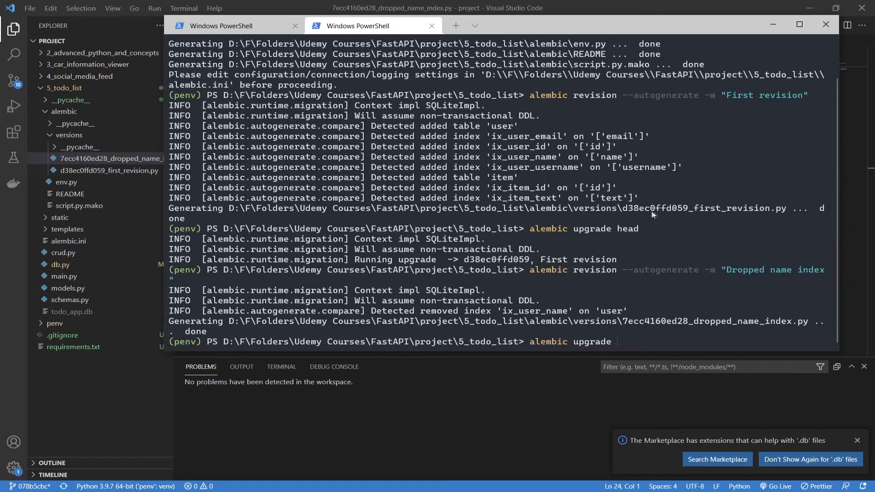
mouse_move(72, 149)
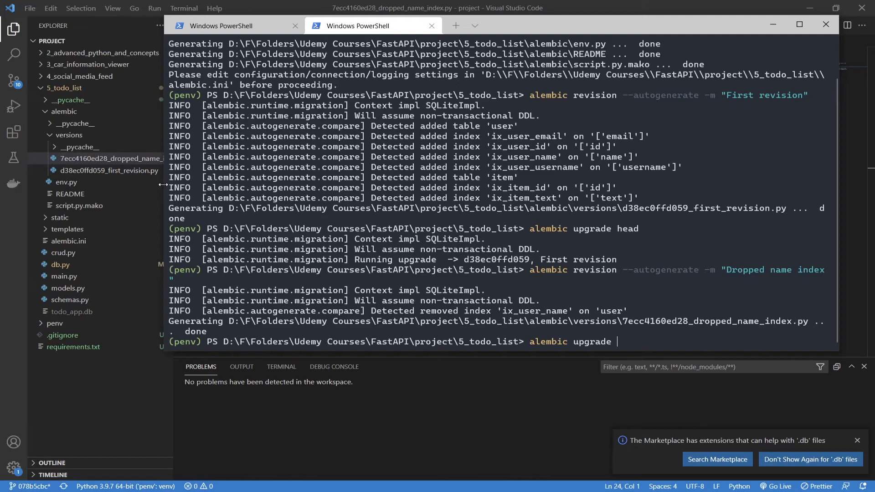
text(7ecc)
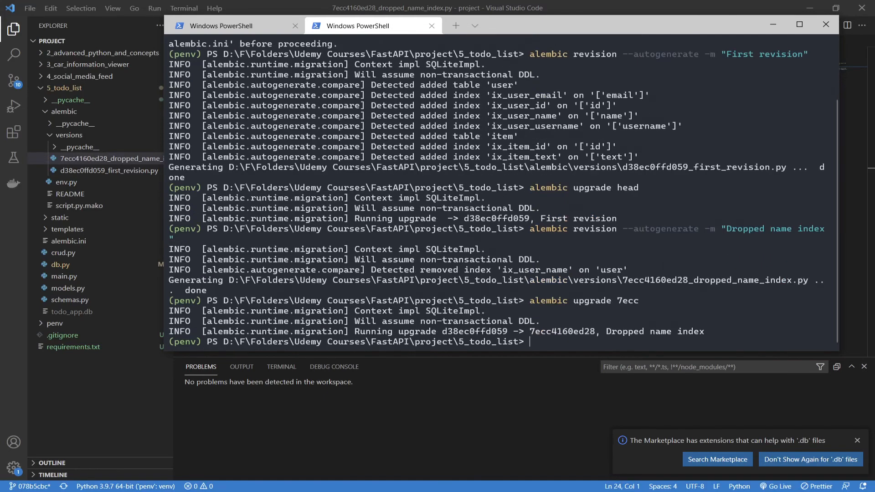
click(107, 159)
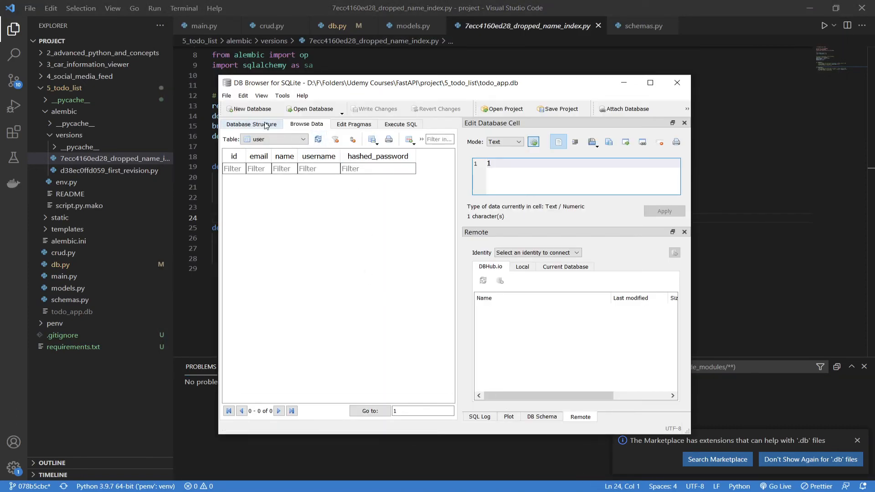
- Review the Database Structure indices, now five with ix_user_name gone
click(251, 124)
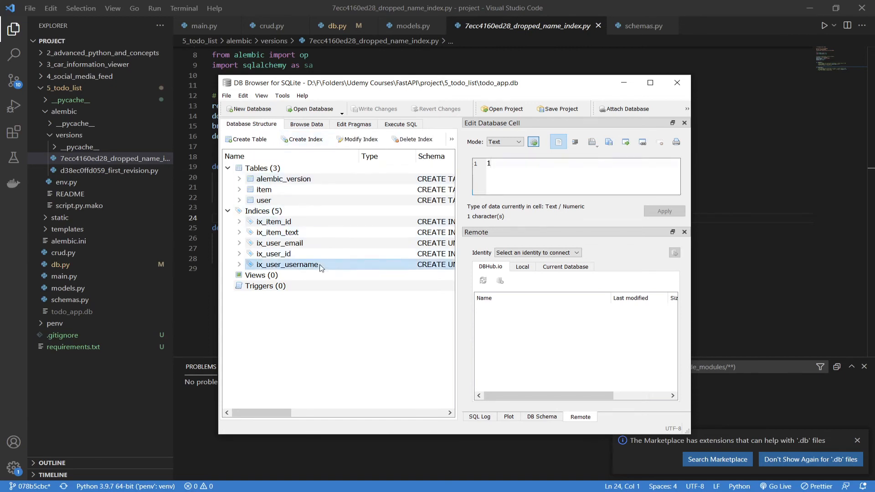
click(273, 222)
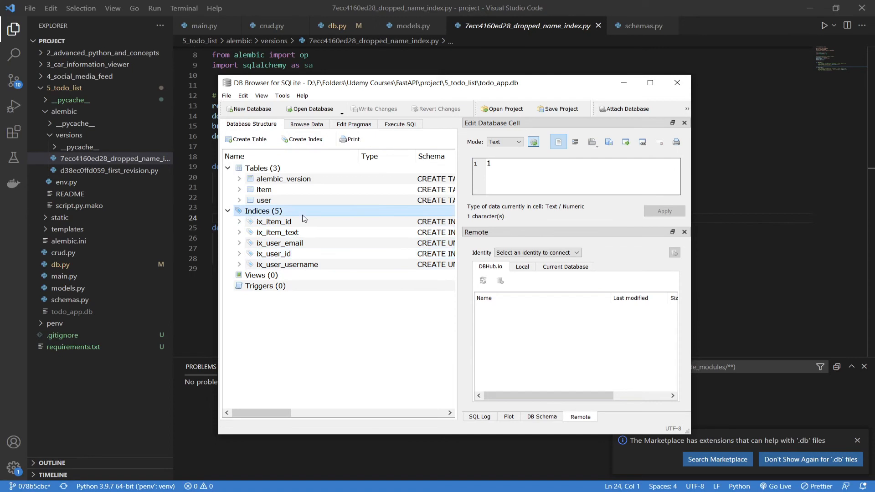
click(676, 82)
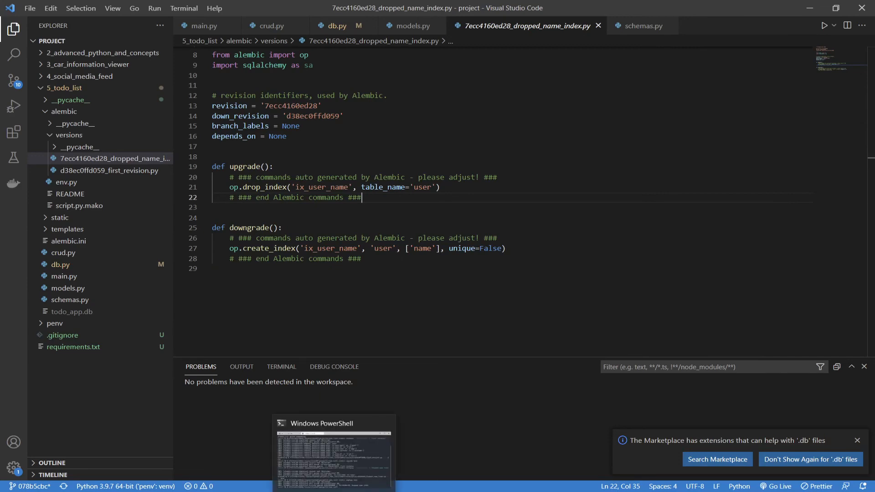
- Run 'alembic downgrade -1' in PowerShell to roll the database back one revision
click(330, 423)
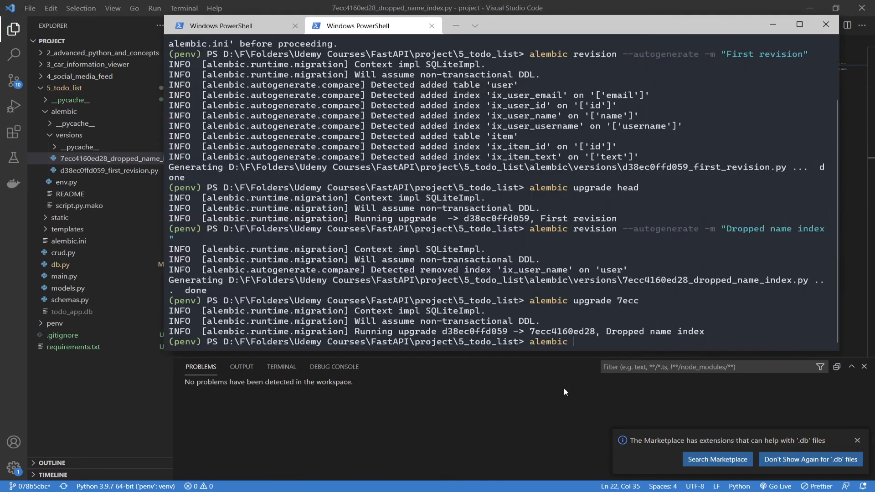
text(downgrade)
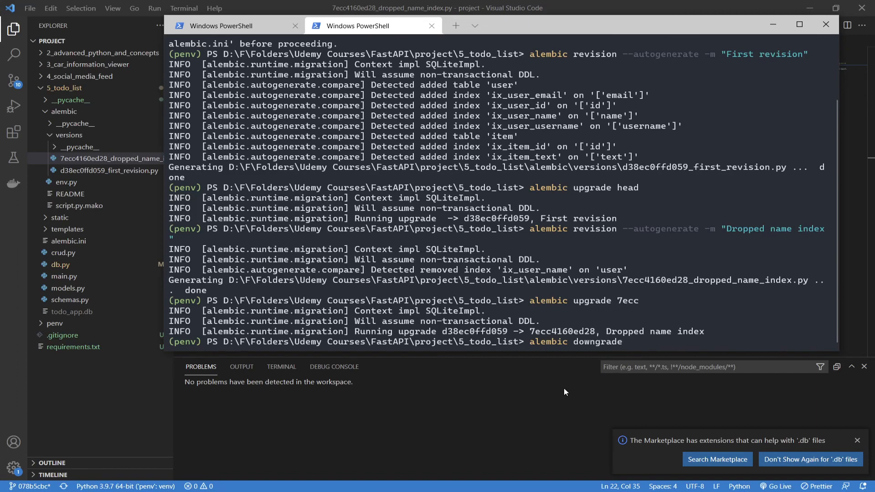
text(-1)
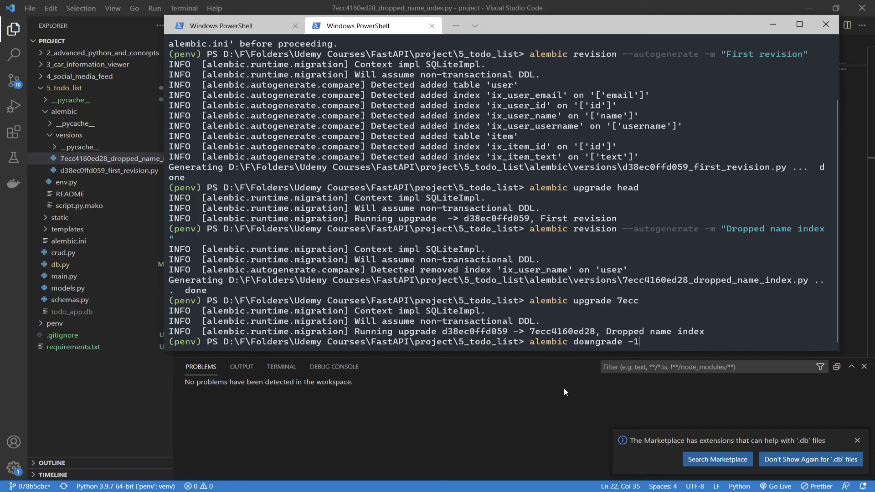
key(Backspace)
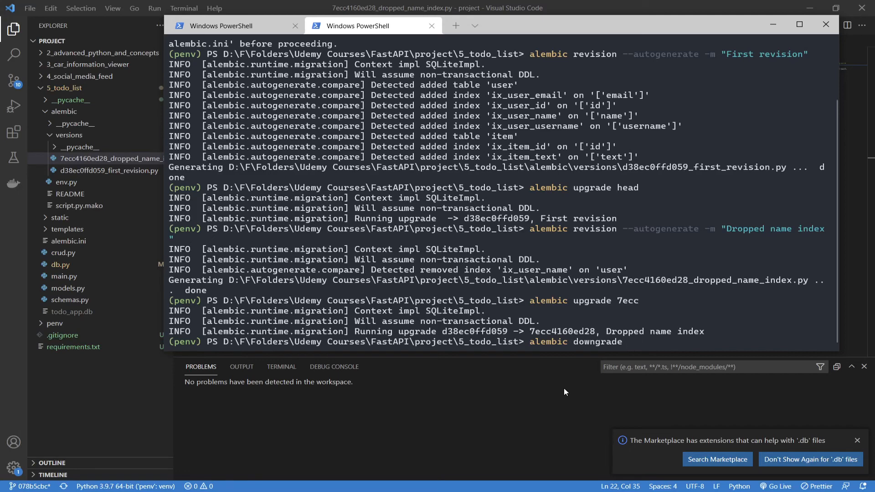
text(-1)
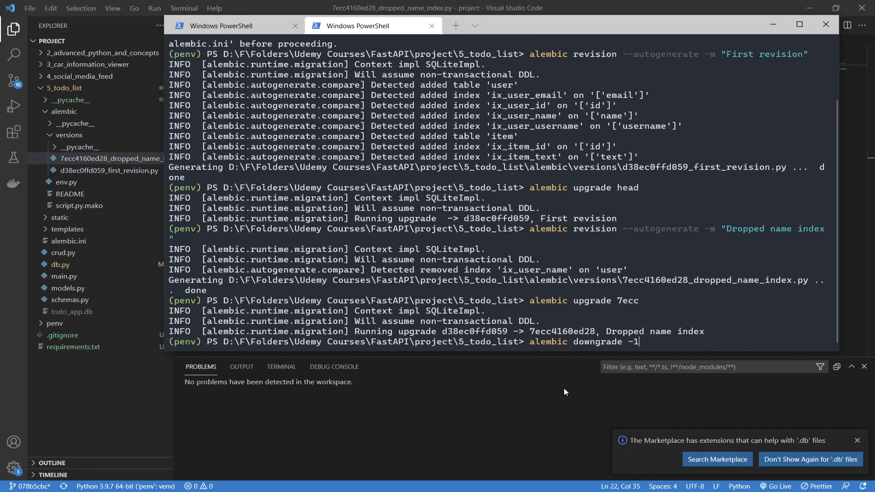
key(Enter)
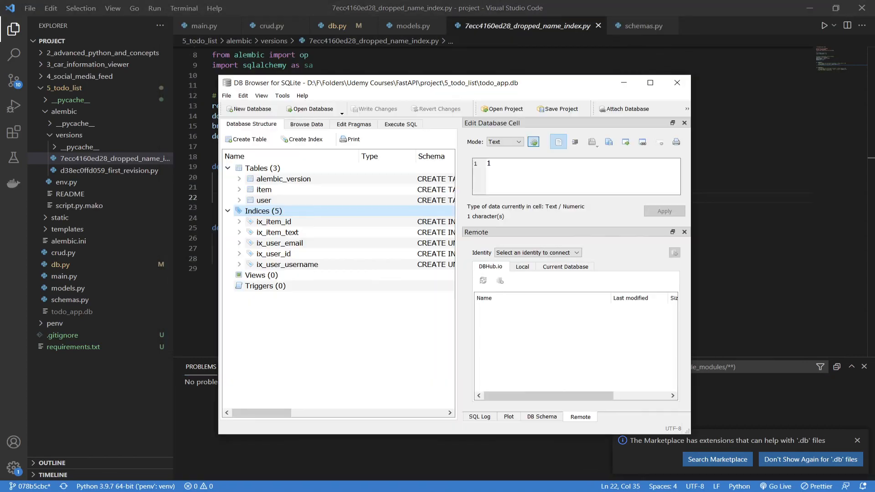
- Refresh the user table's Browse Data view to reflect the downgraded database
click(306, 124)
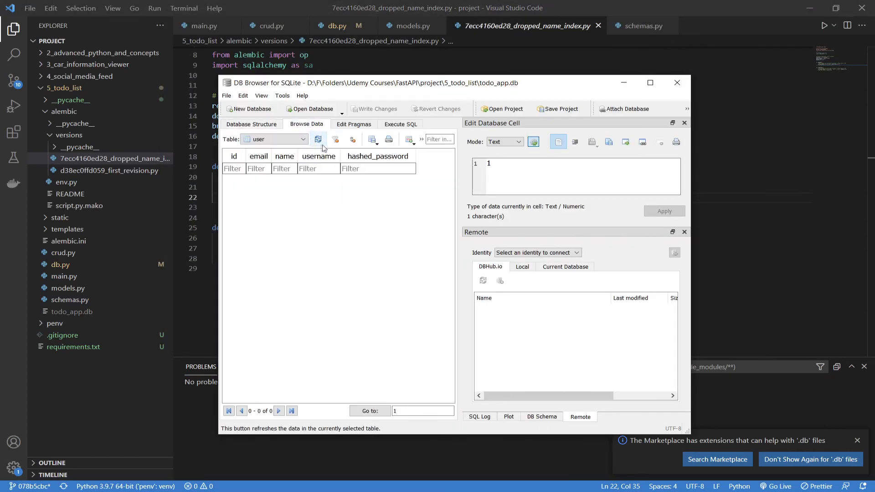
click(252, 124)
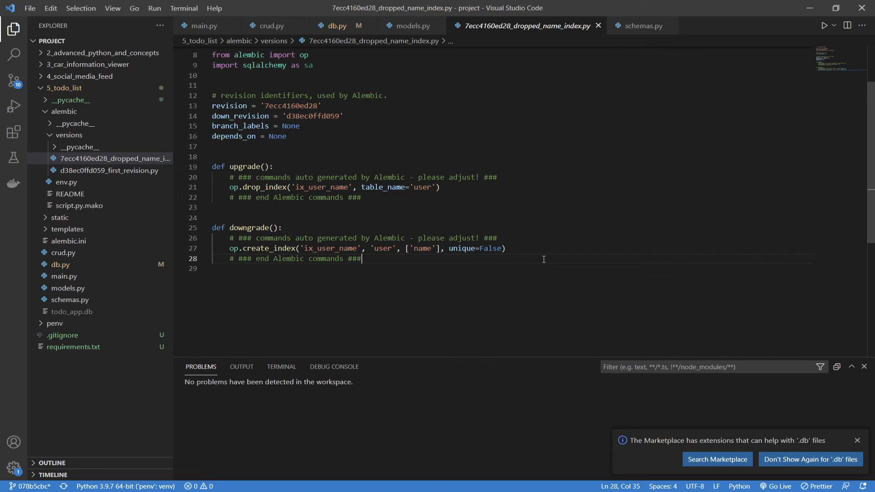
mouse_move(430, 48)
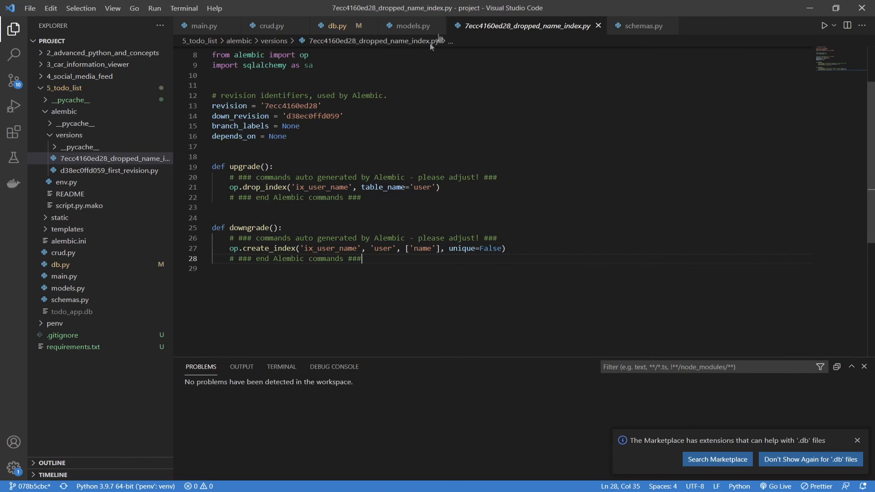
- Show models.py with the User name column set to index=False
click(411, 25)
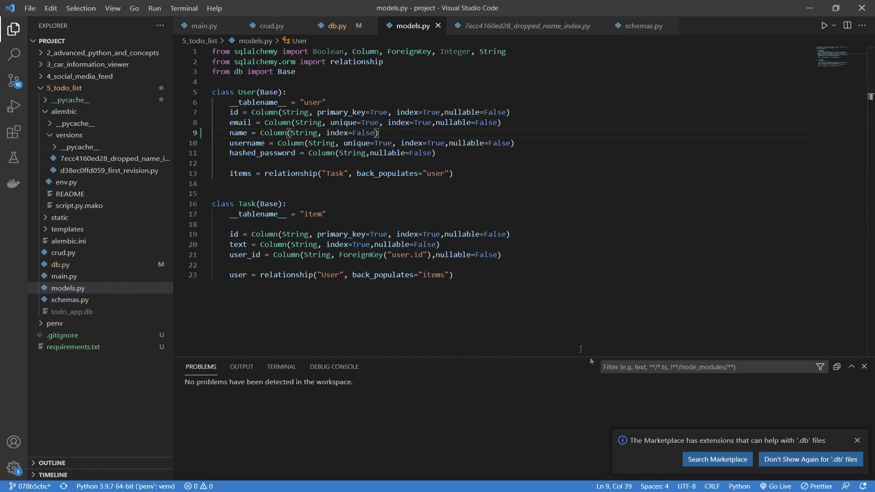
mouse_move(495, 268)
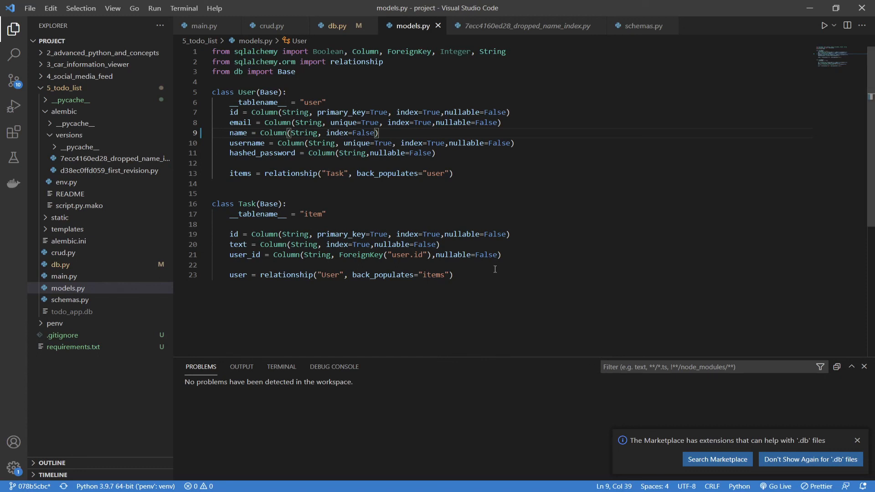